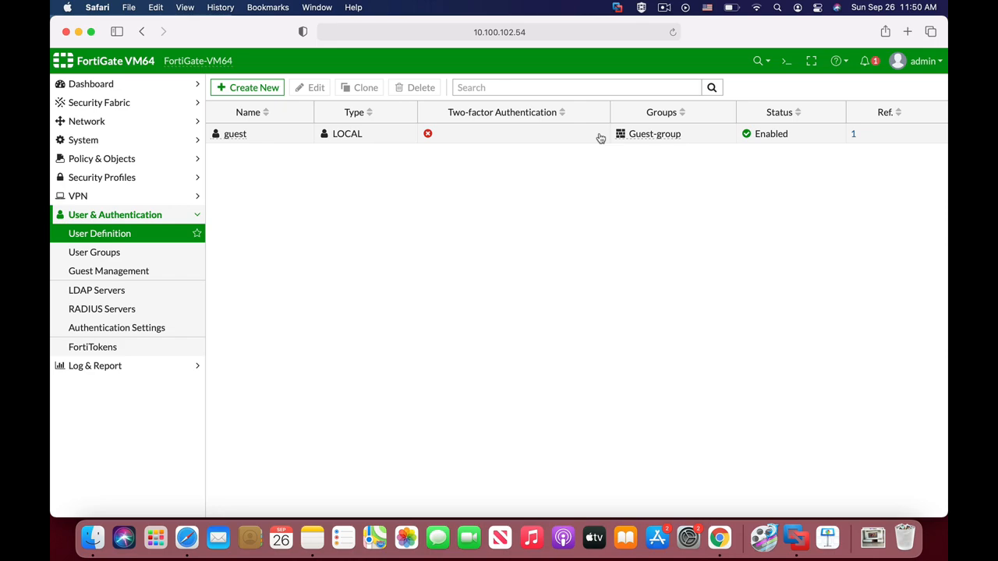
# - Review the user groups and user list, then begin a new local user named user1
pyautogui.click(94, 253)
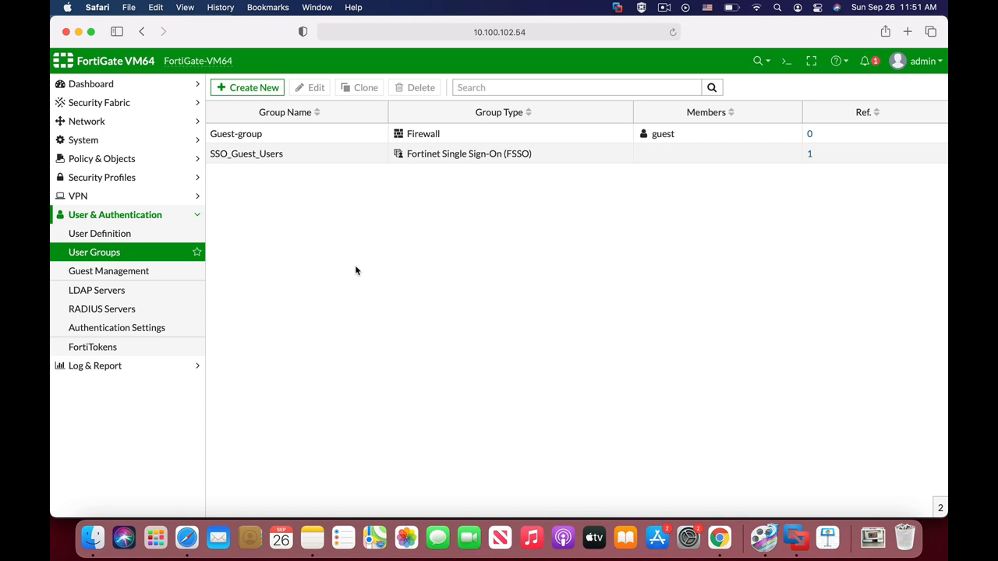
pyautogui.moveTo(352, 275)
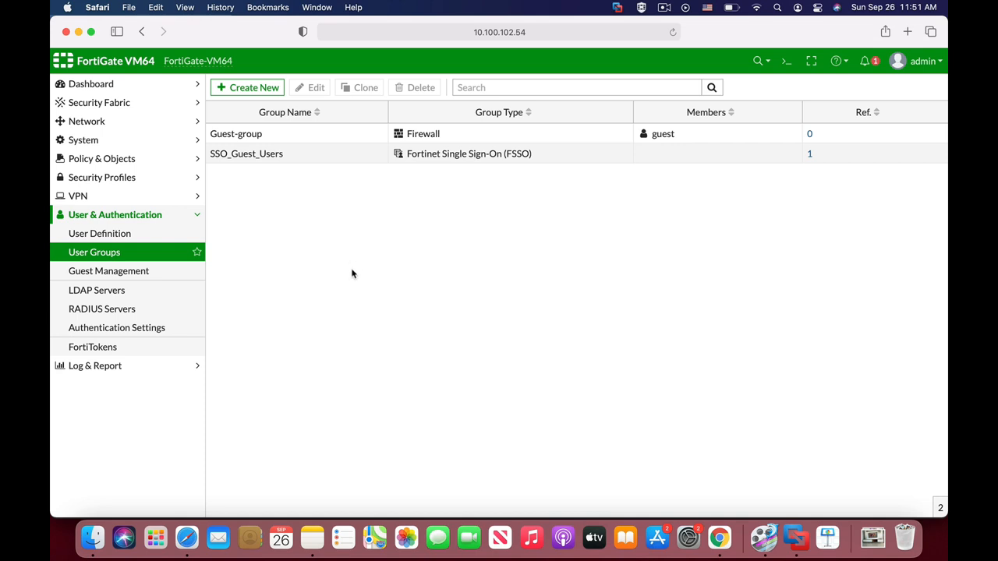
pyautogui.click(100, 234)
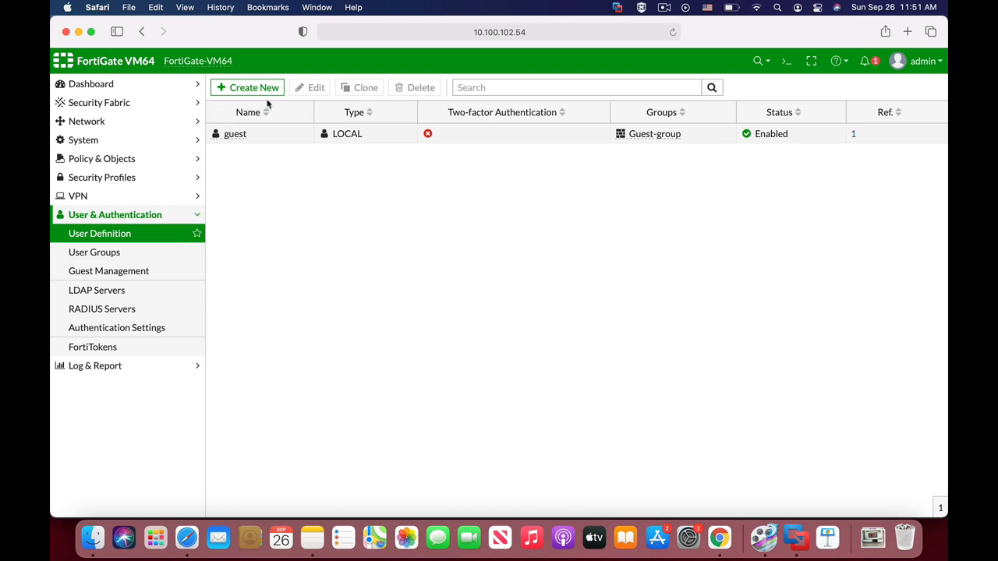
pyautogui.click(246, 88)
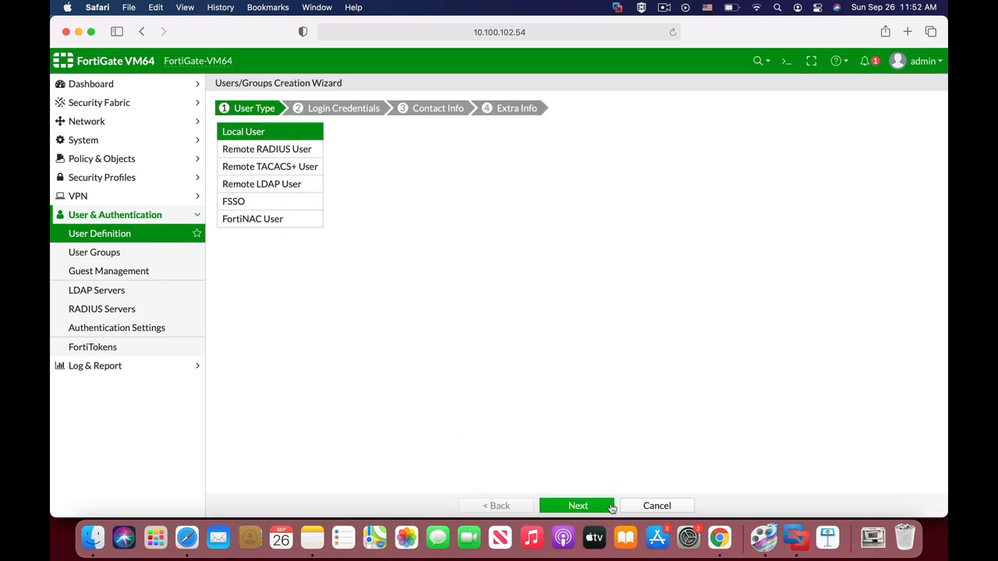
pyautogui.click(577, 506)
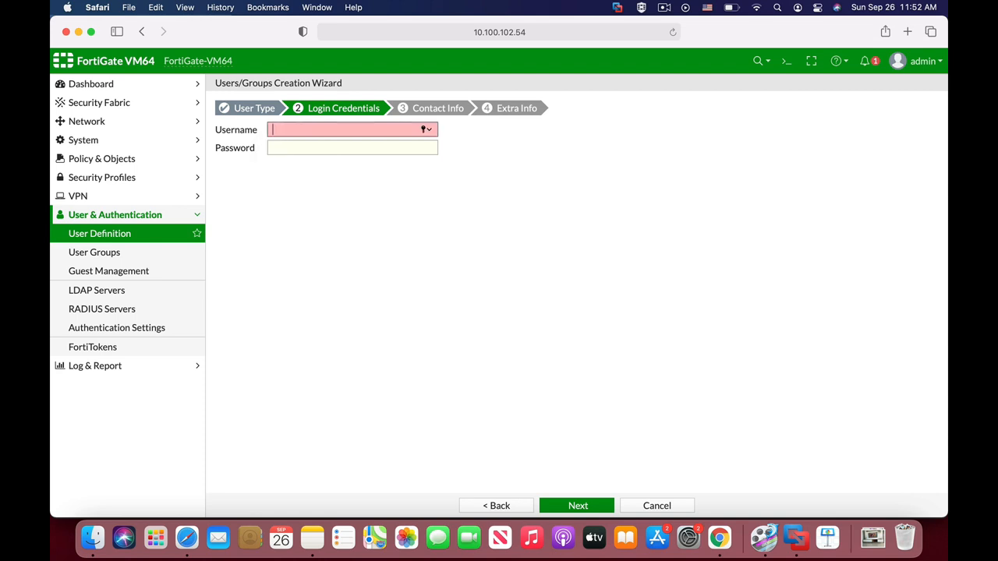
pyautogui.write('user1')
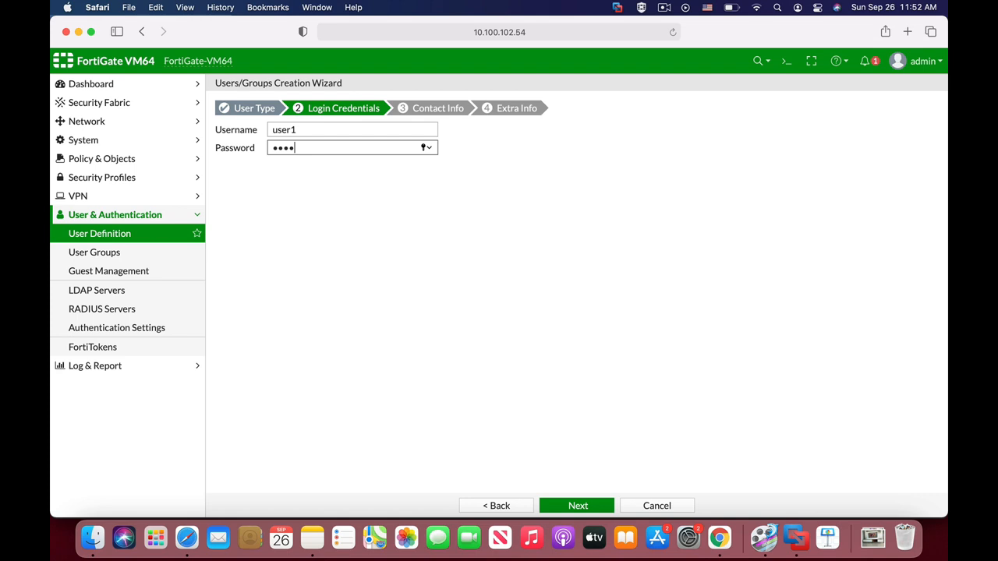
# - Finish the wizard to create user1 with a password and decline Safari's save-password prompt
pyautogui.click(577, 505)
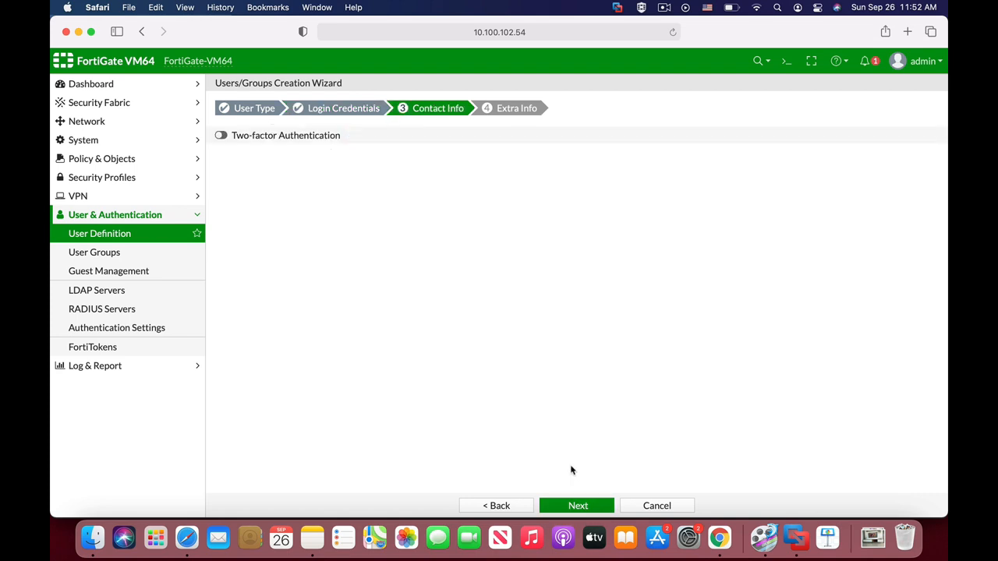
pyautogui.click(577, 506)
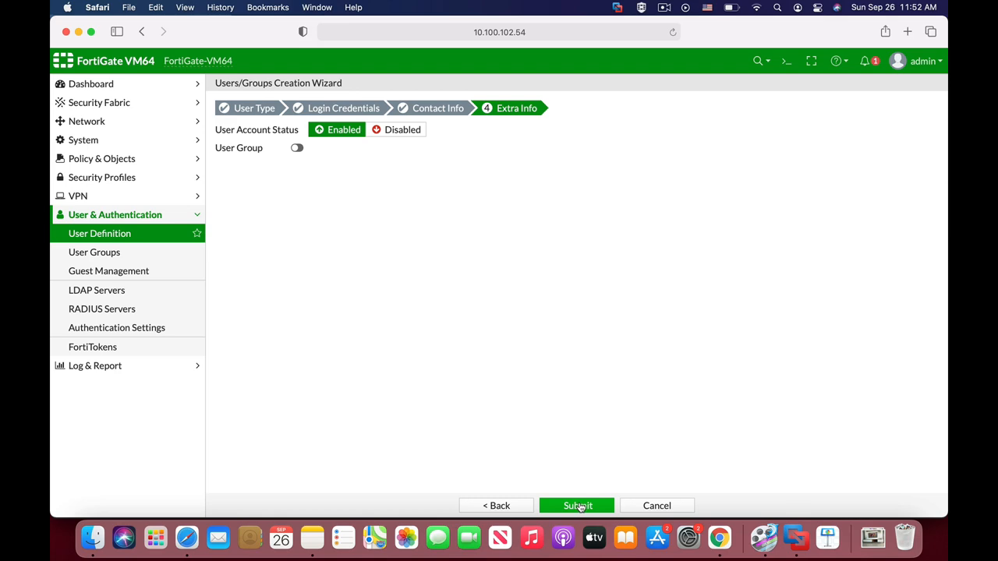
pyautogui.click(577, 505)
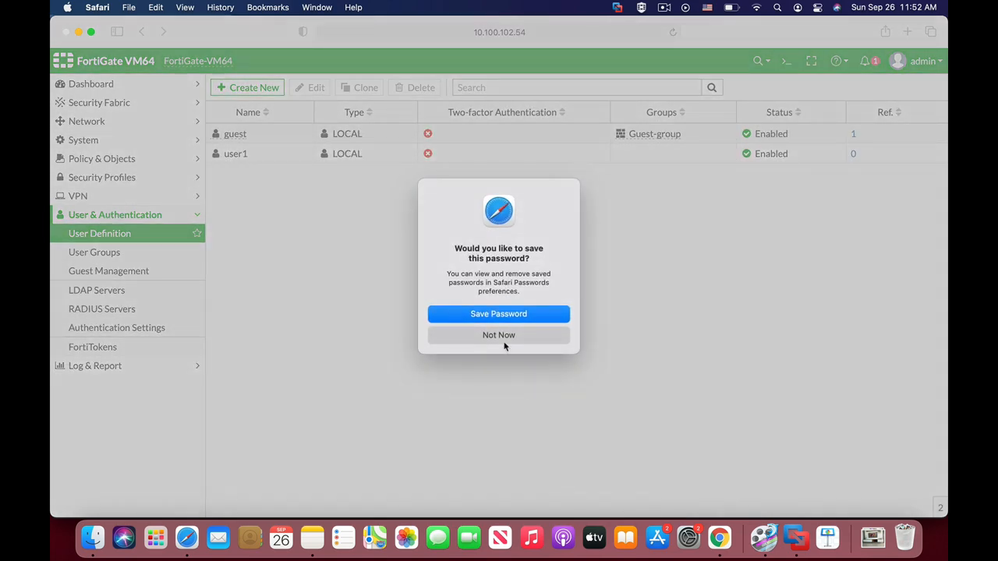
pyautogui.click(499, 334)
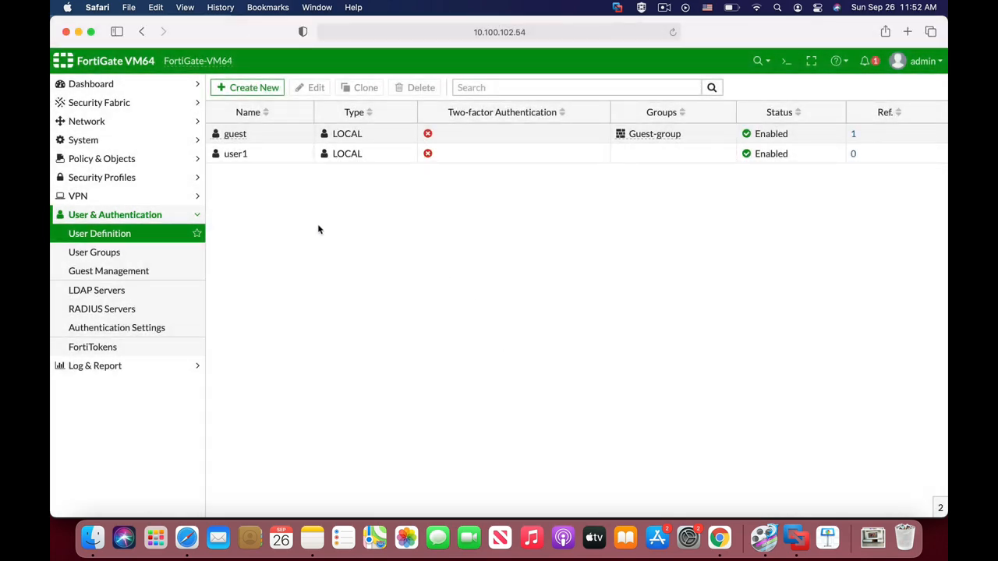
pyautogui.click(248, 87)
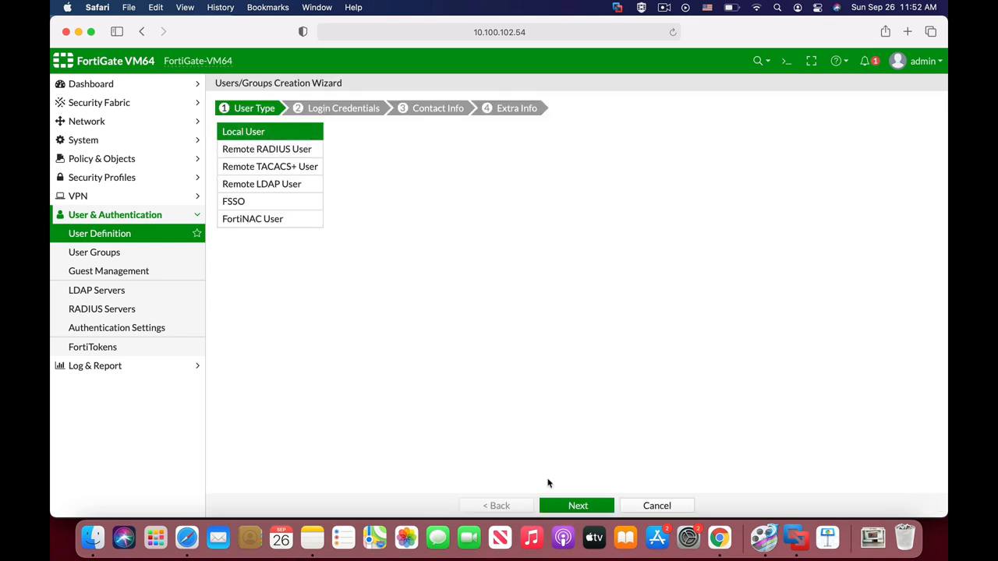
pyautogui.click(577, 505)
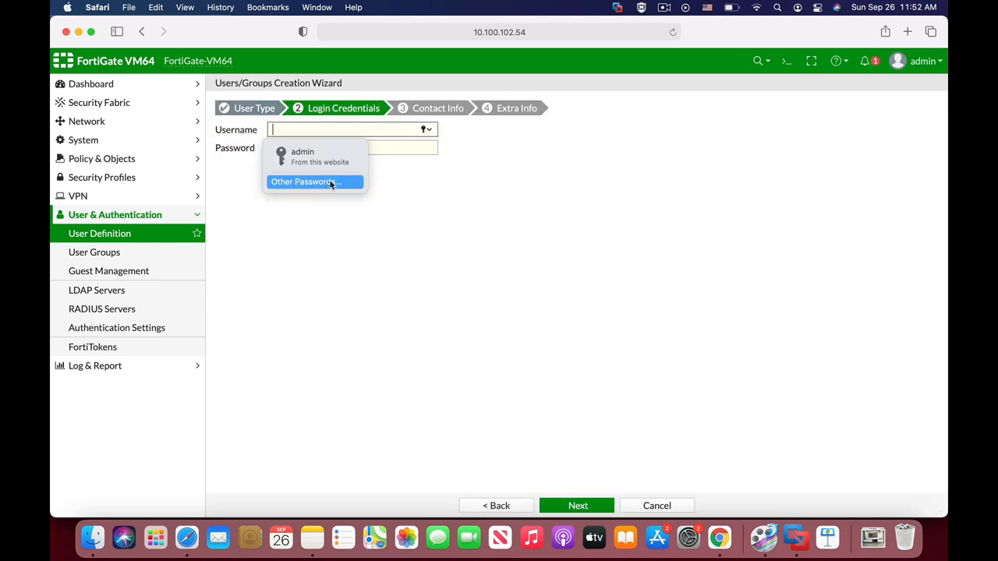
pyautogui.write('user2')
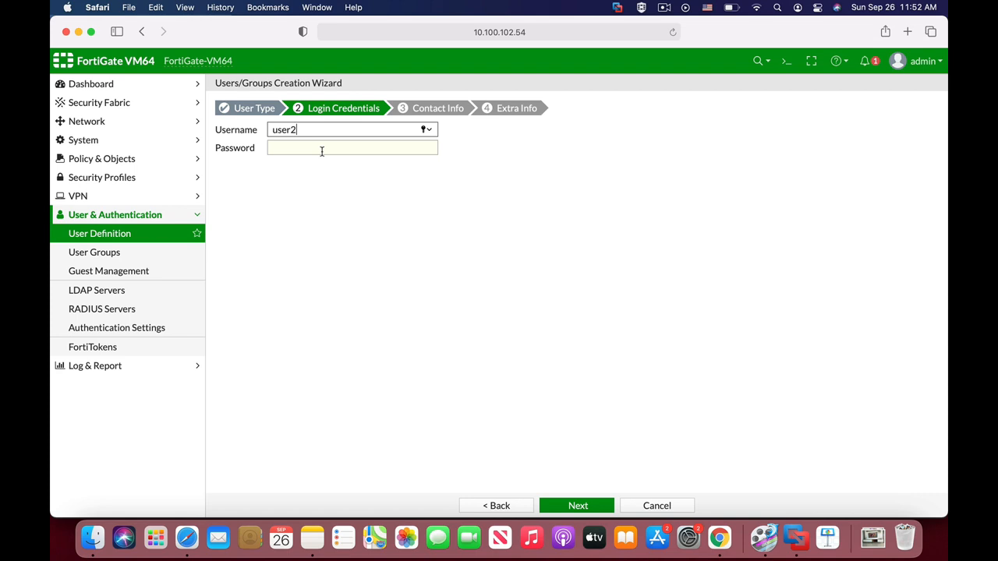
pyautogui.write('password')
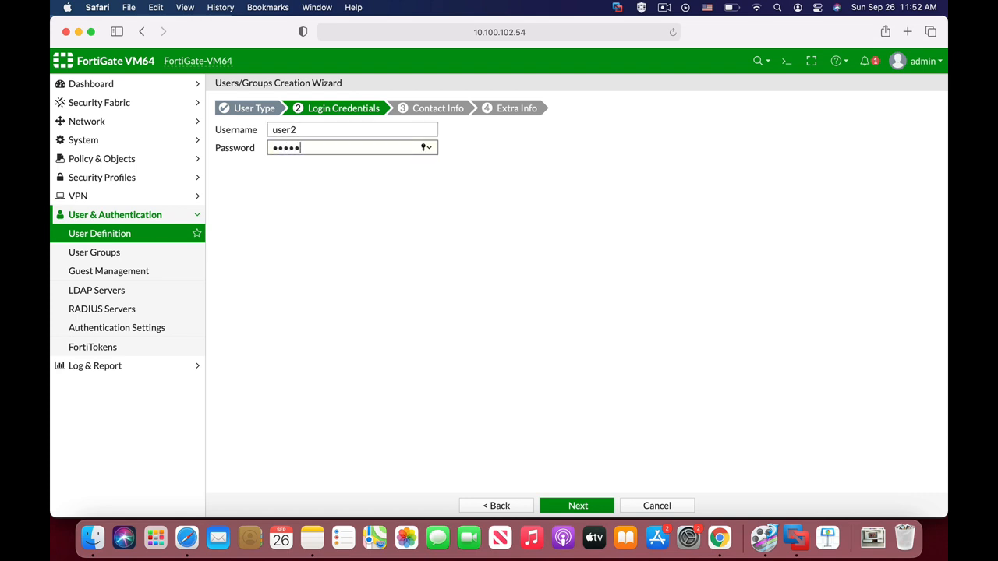
pyautogui.click(577, 505)
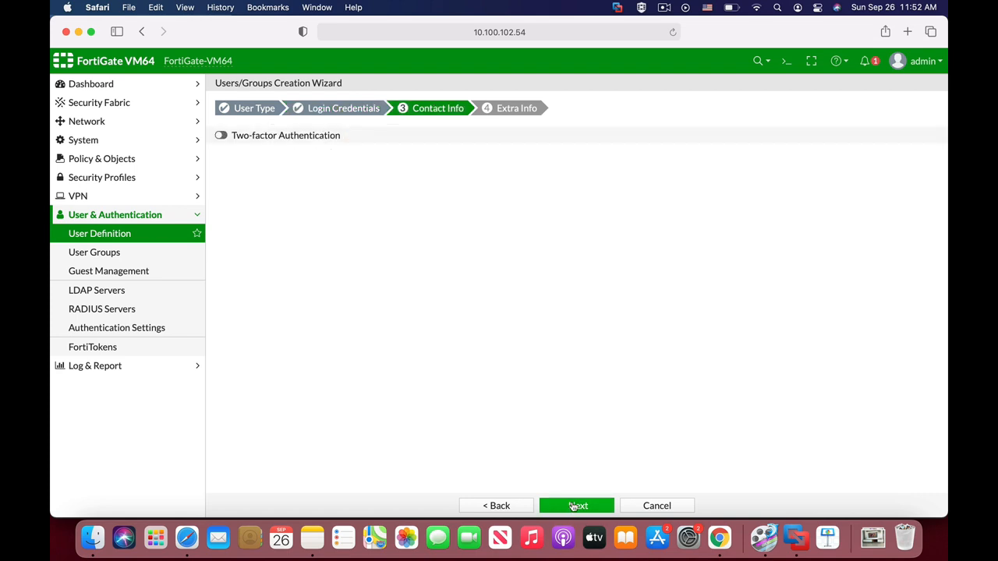
pyautogui.click(577, 505)
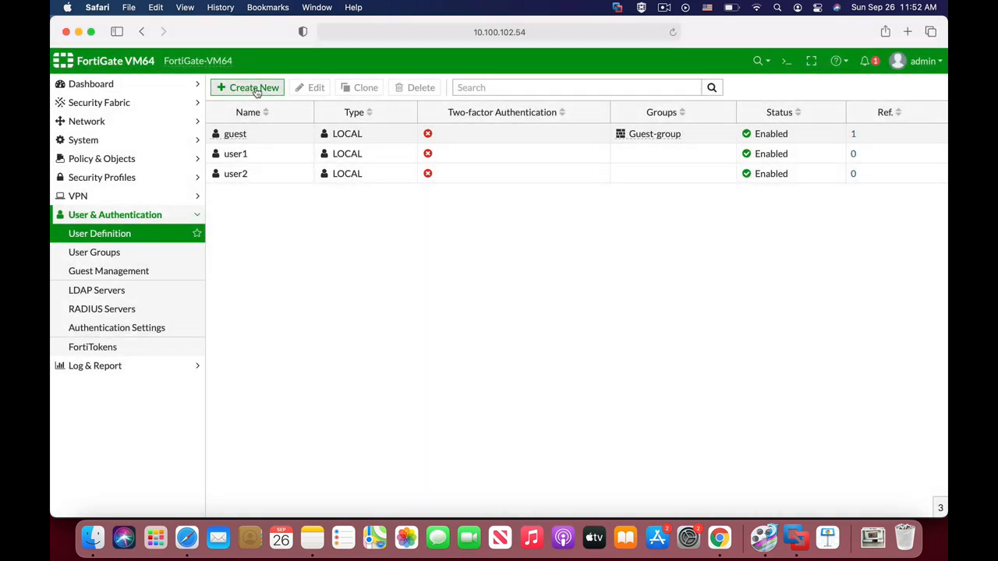
# - Create local user user3 with a password and decline Safari's save-password prompt
pyautogui.click(246, 87)
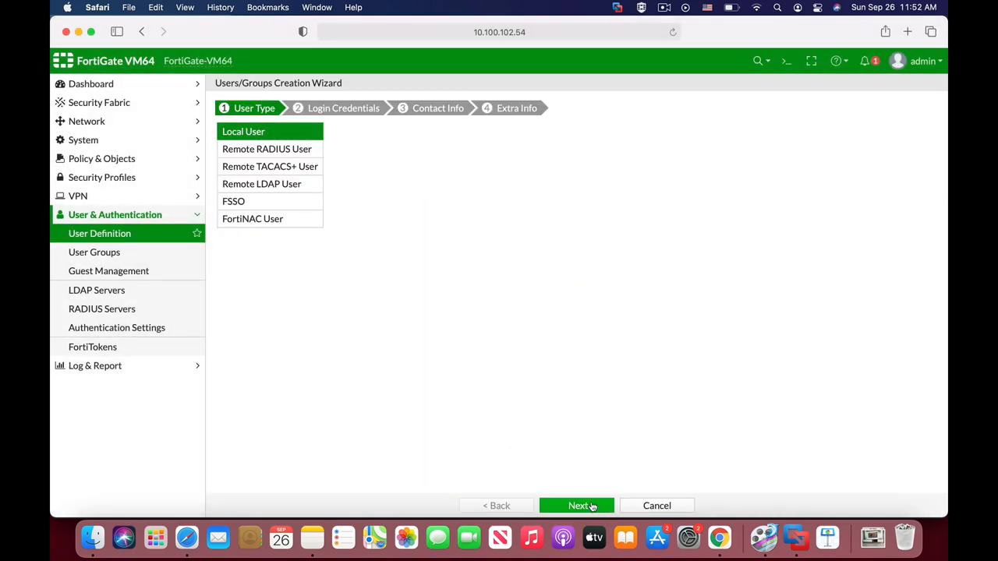
pyautogui.click(577, 505)
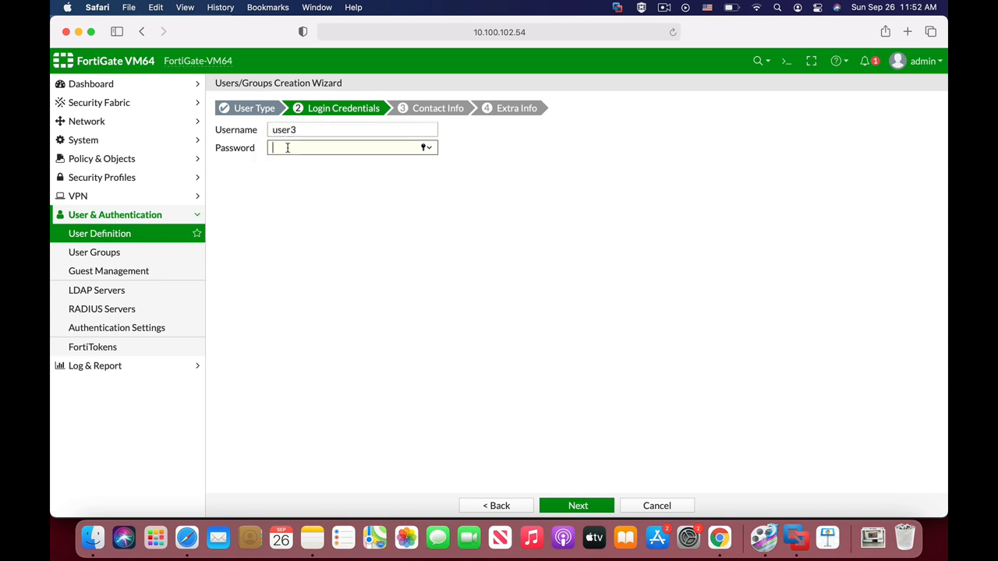
pyautogui.write('password')
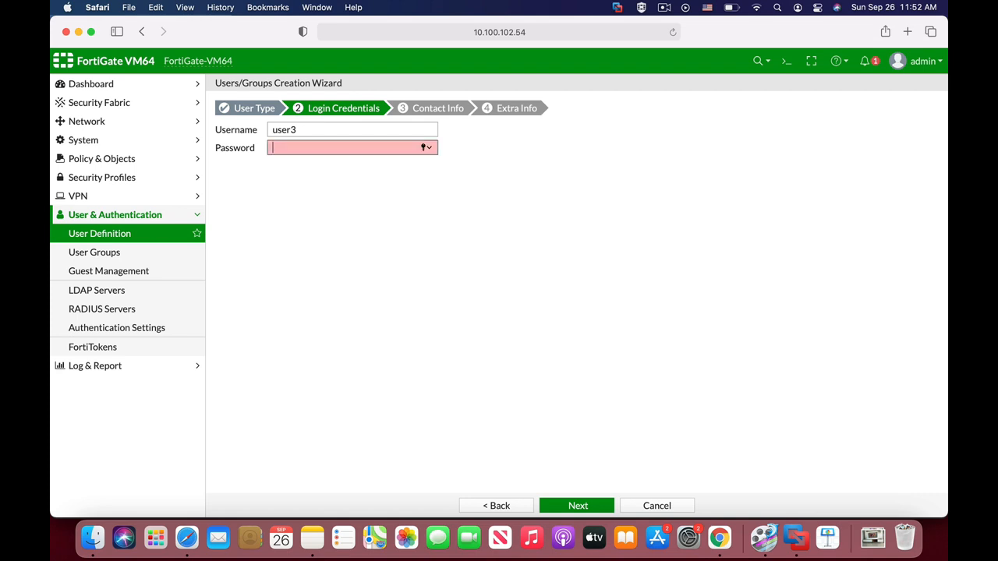
pyautogui.write('••••••')
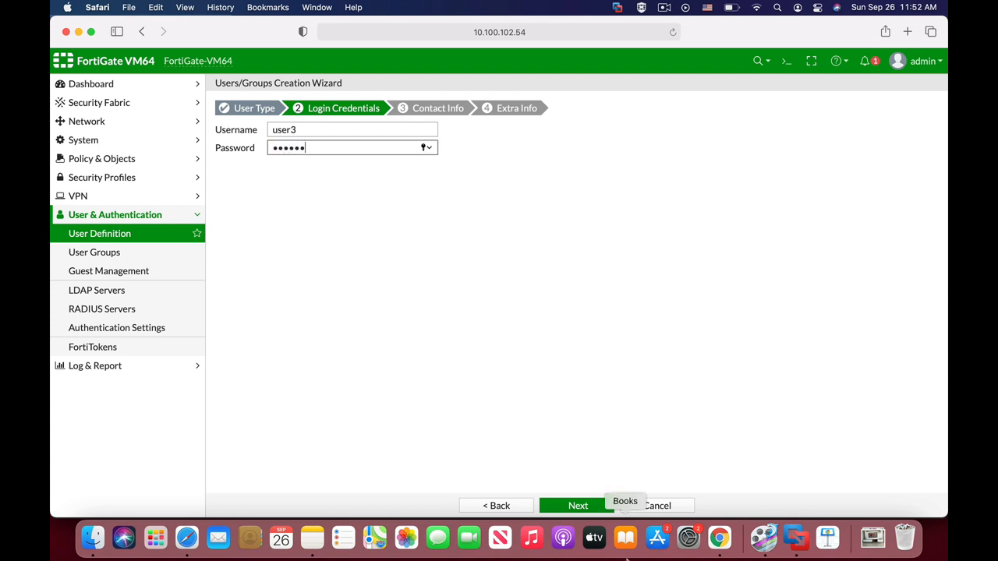
pyautogui.click(577, 505)
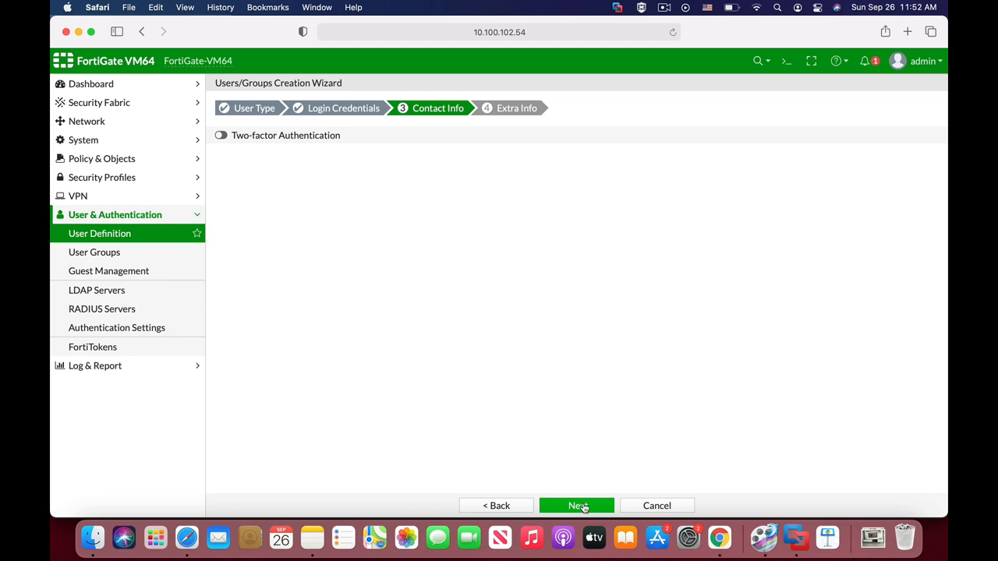
pyautogui.click(577, 505)
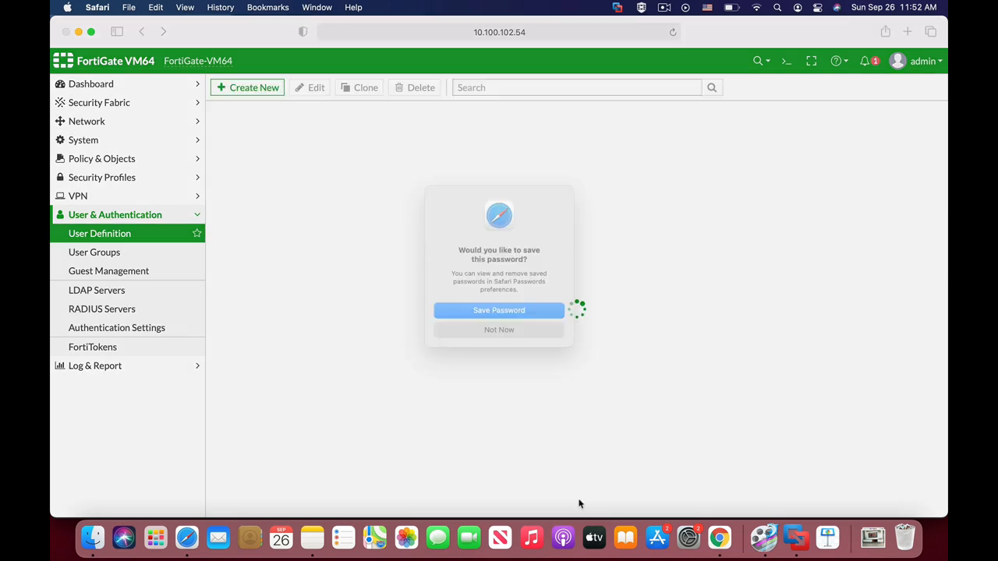
pyautogui.click(500, 329)
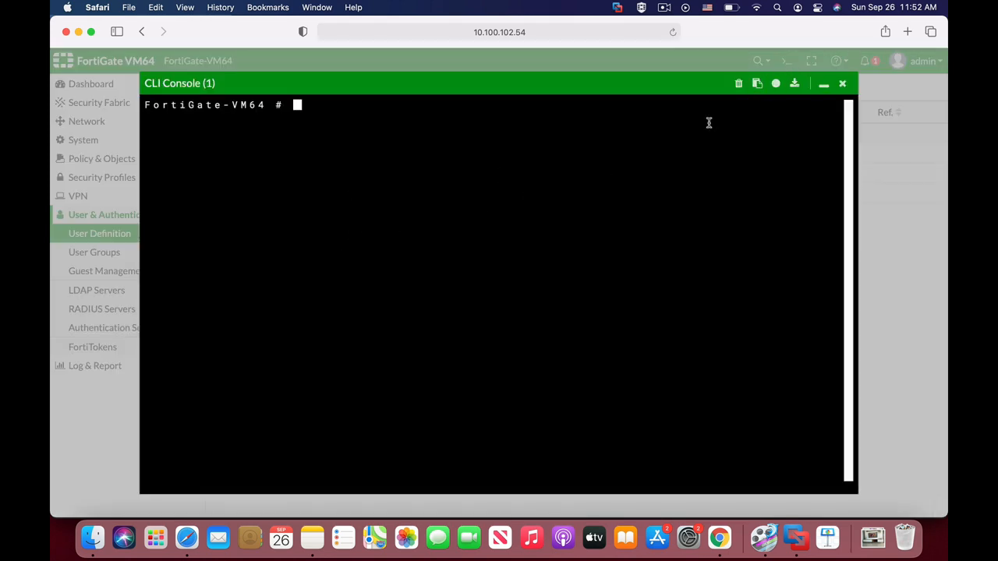
# - In a fresh CLI console, run config user group and edit the group users
pyautogui.click(842, 85)
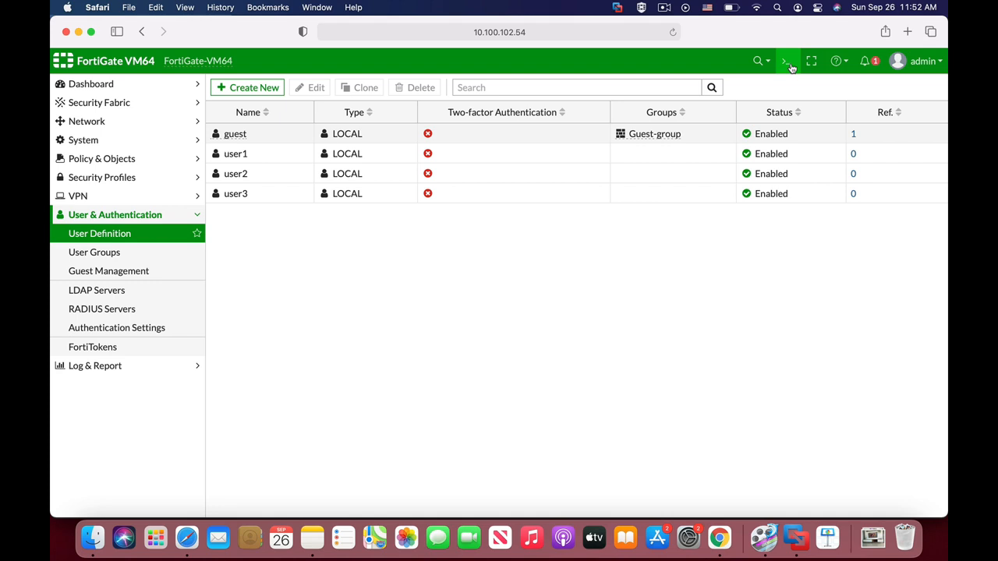
pyautogui.click(786, 60)
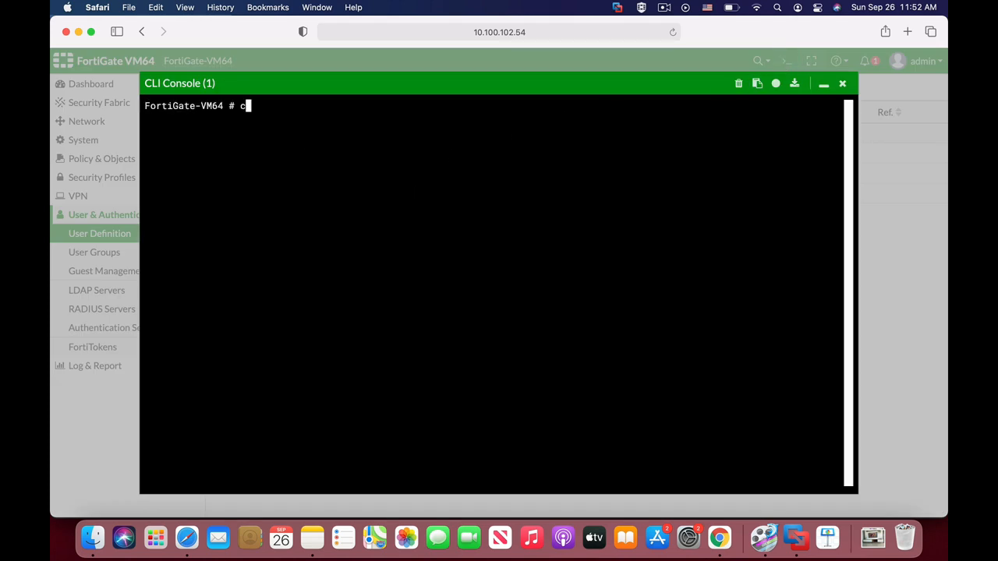
pyautogui.write('onfig user')
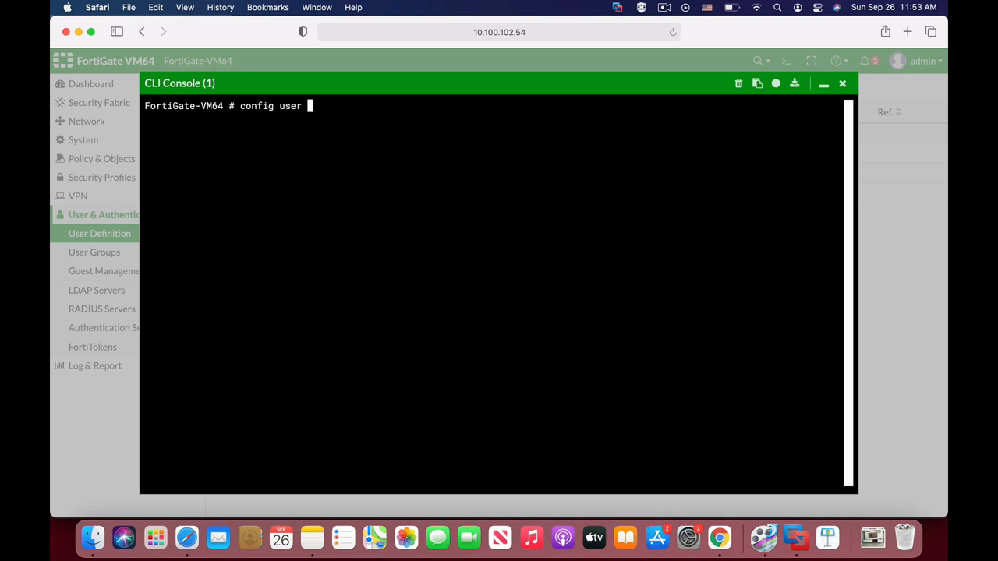
pyautogui.write('group')
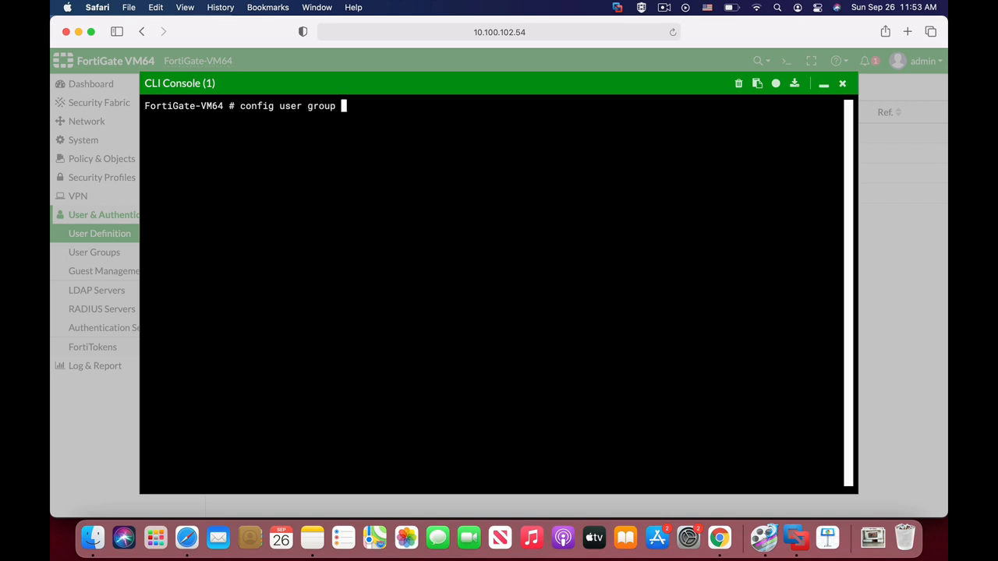
pyautogui.write('edi')
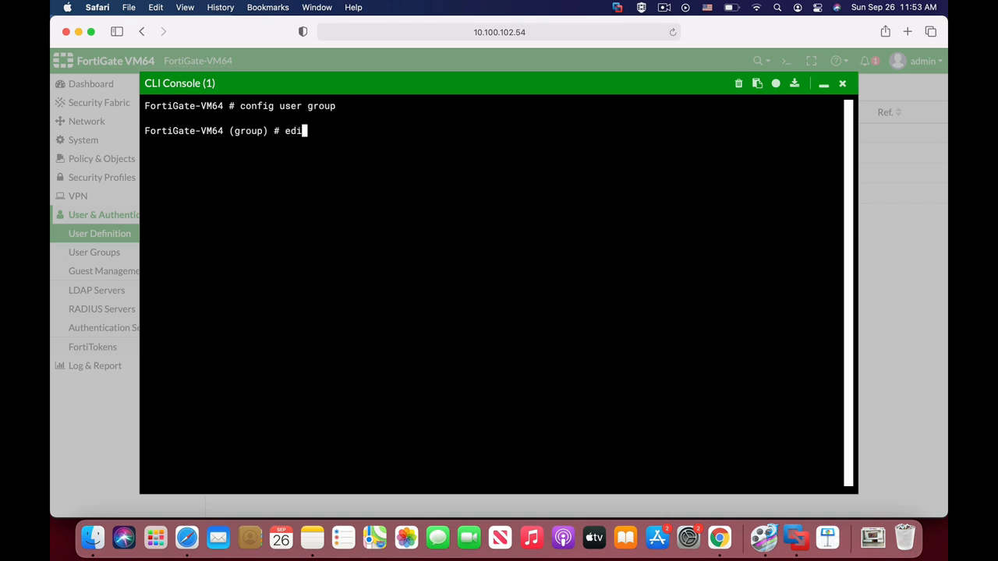
pyautogui.write('t')
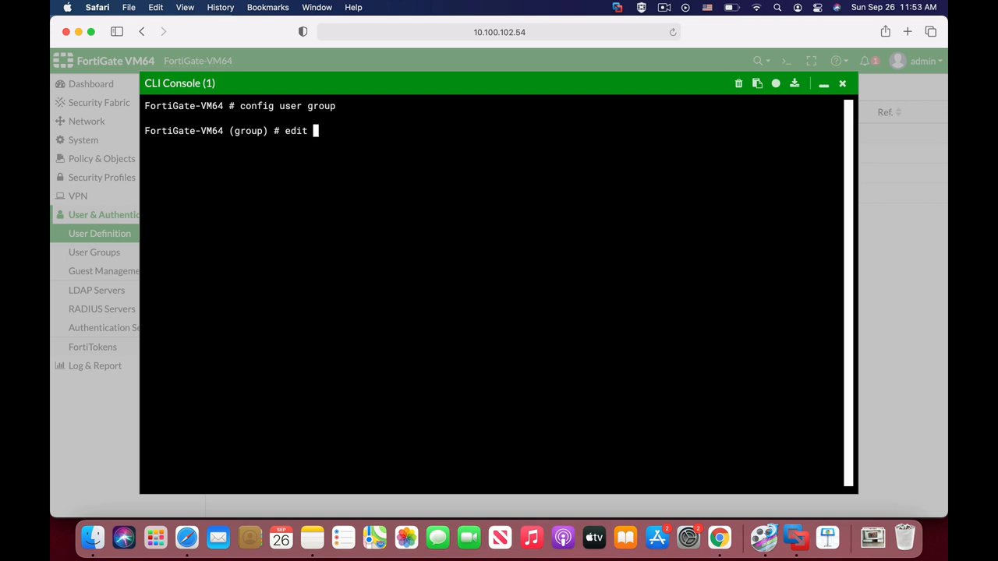
pyautogui.write('user')
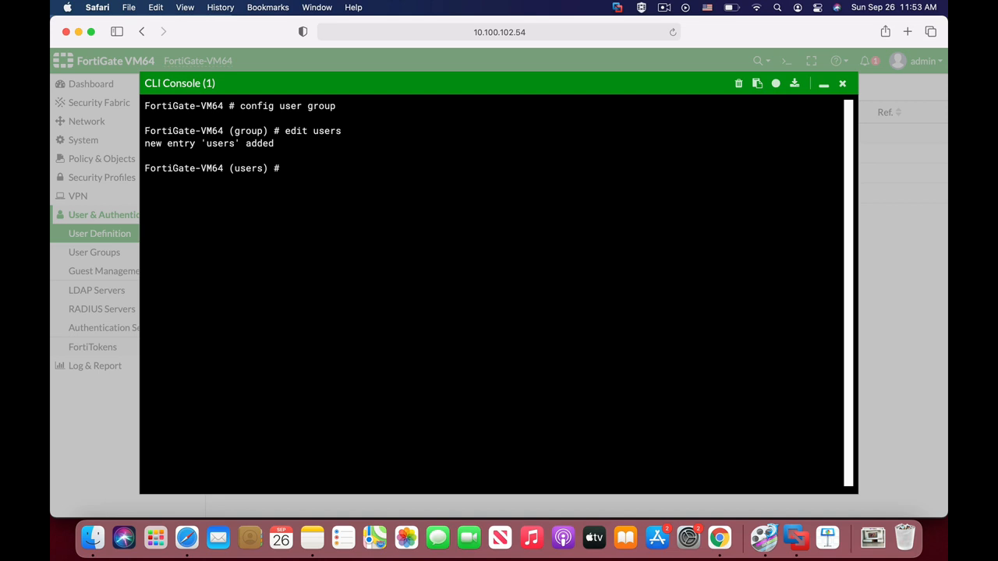
# - Set members user1 user2 user3, commit with end, and show the user group configuration
pyautogui.write('set m')
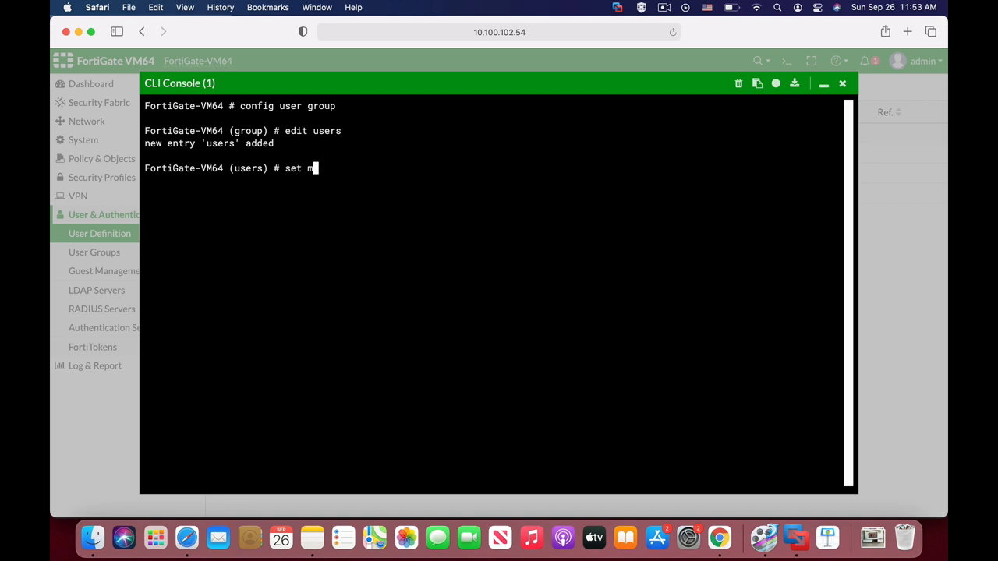
pyautogui.write('ember')
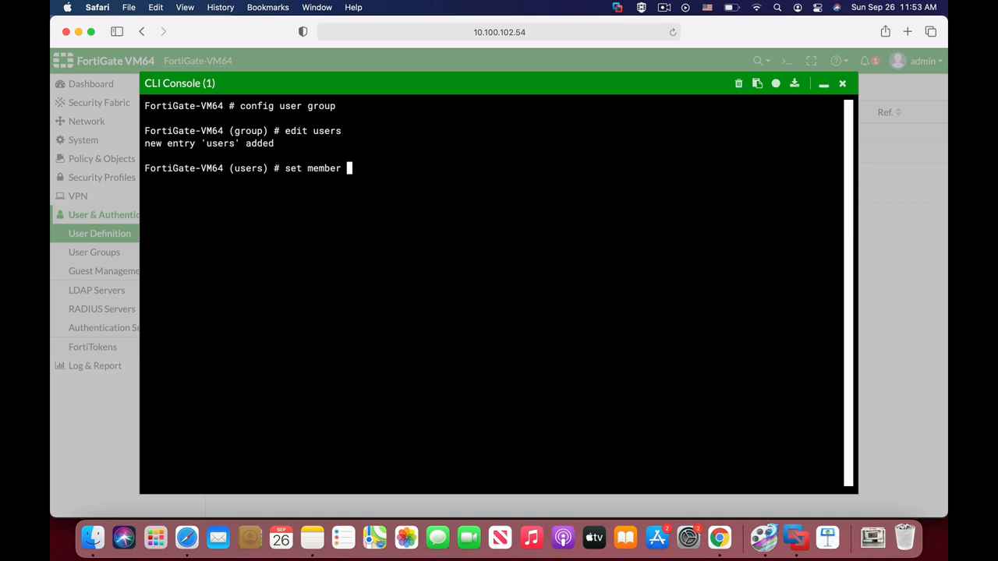
pyautogui.write('user1')
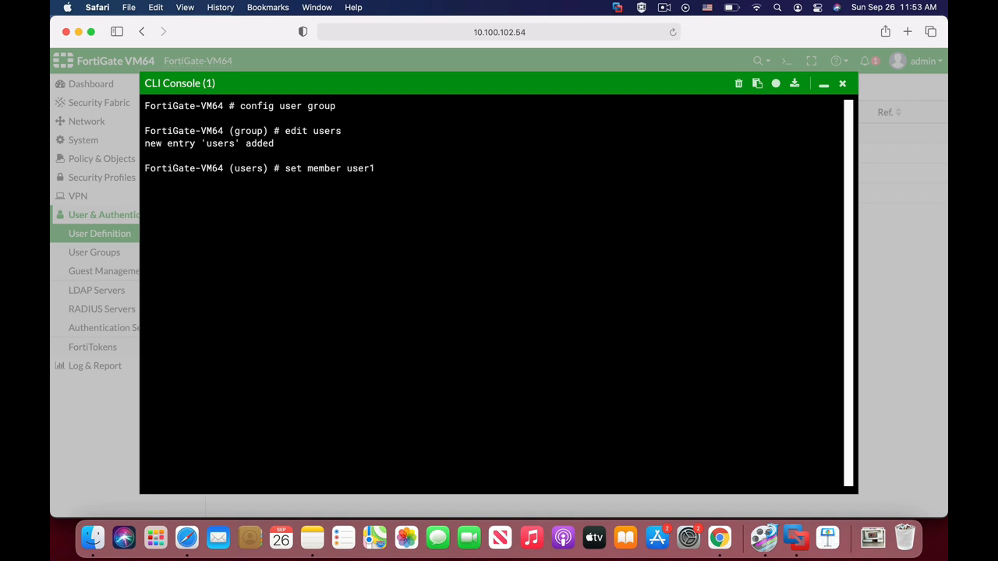
pyautogui.write('user2')
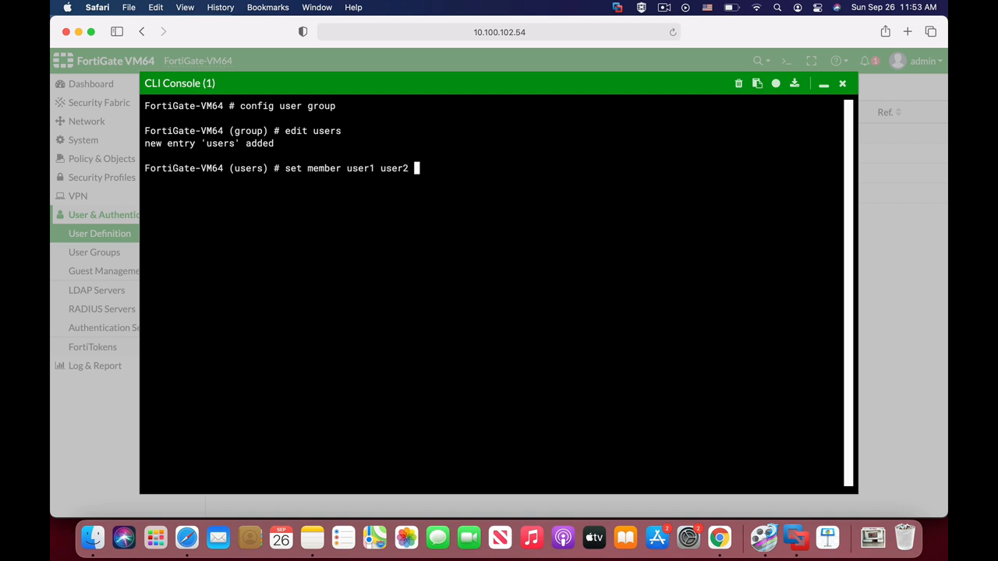
pyautogui.write('user3')
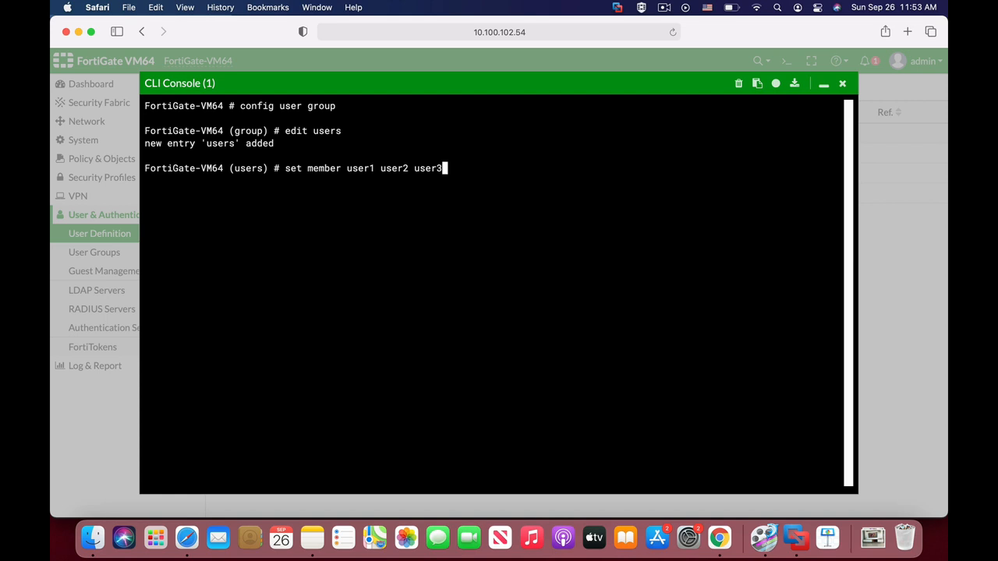
pyautogui.write('end')
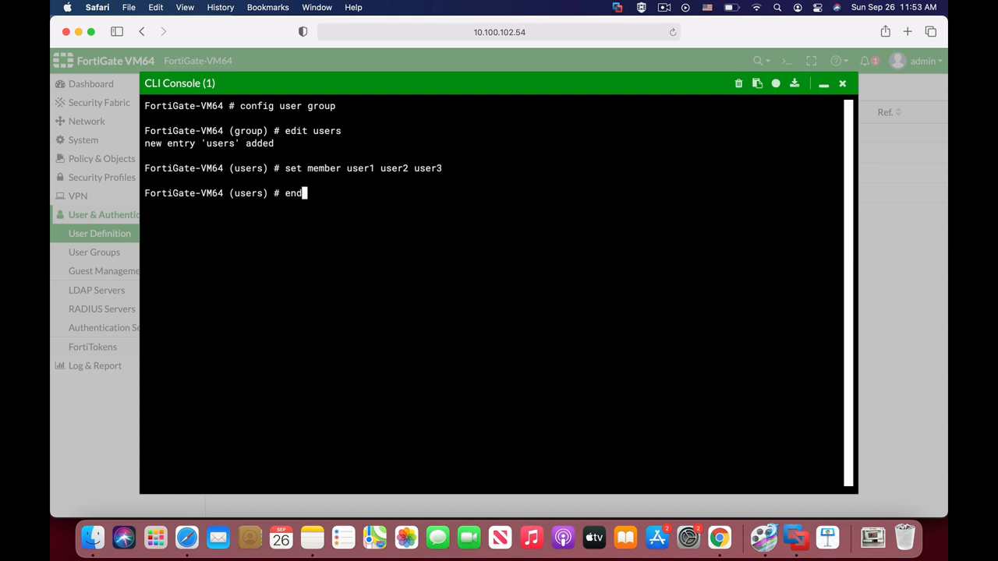
pyautogui.write('show')
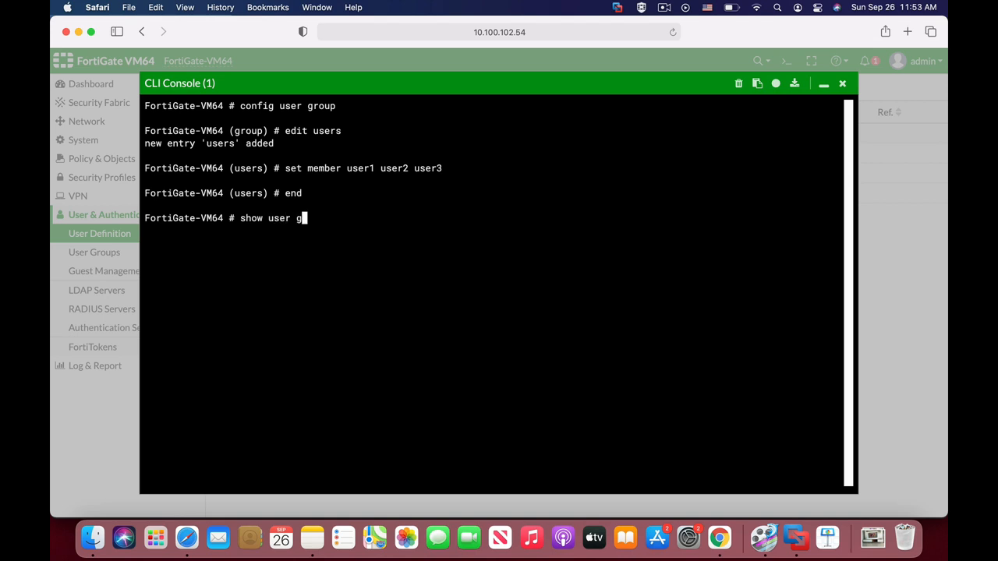
pyautogui.write('roup')
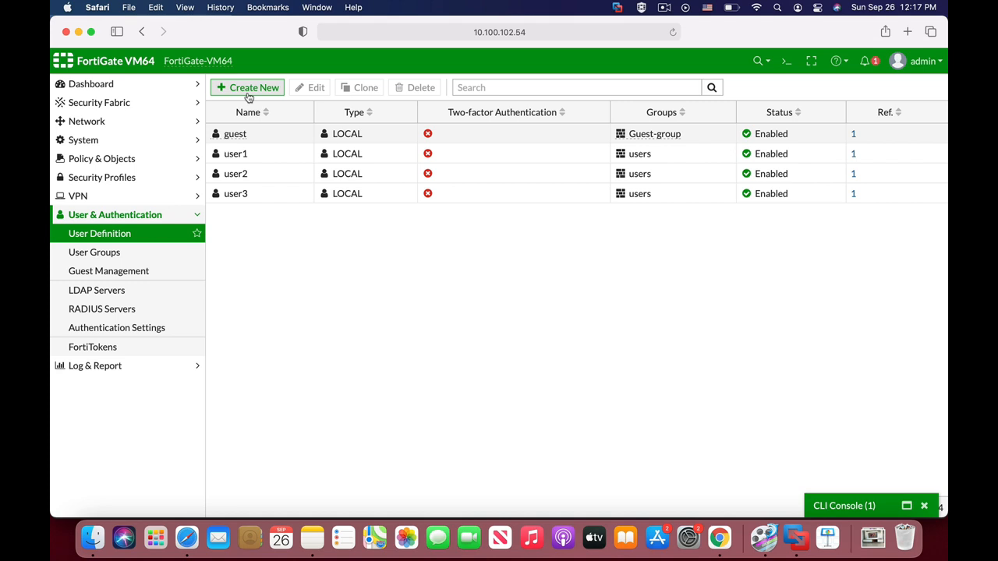
# - Create local user user4 with a password and decline Safari's save-password prompt
pyautogui.click(248, 87)
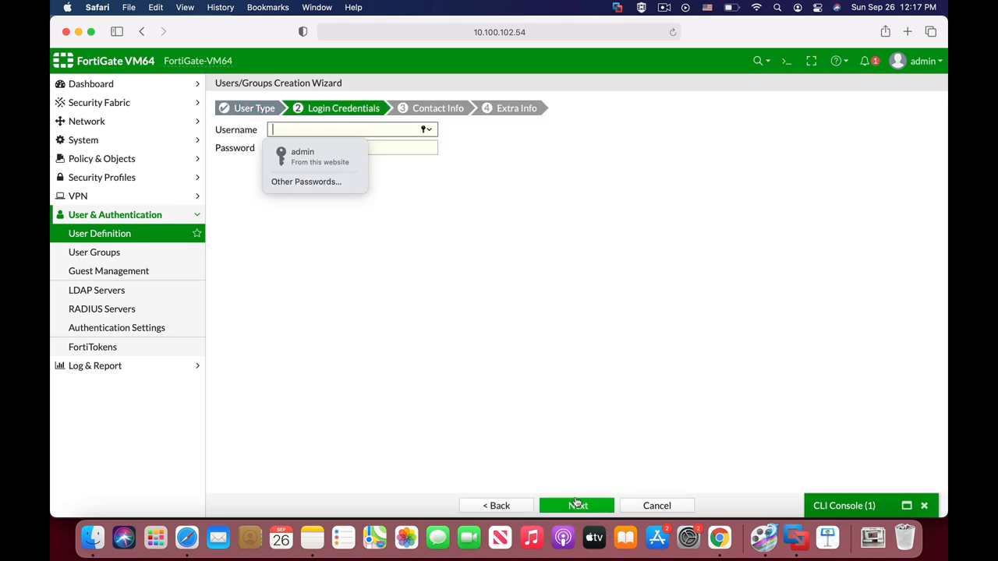
pyautogui.write('user4')
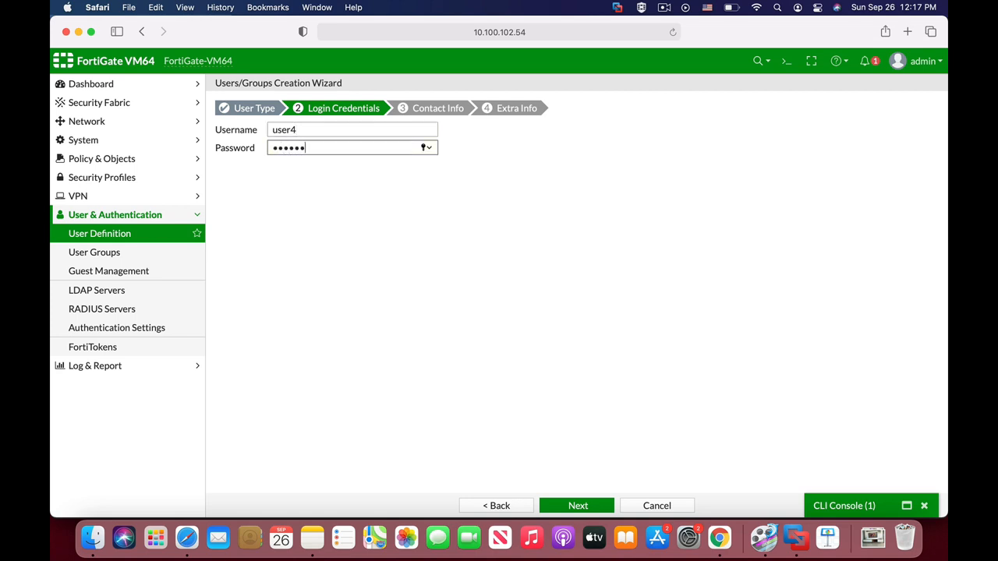
pyautogui.click(577, 506)
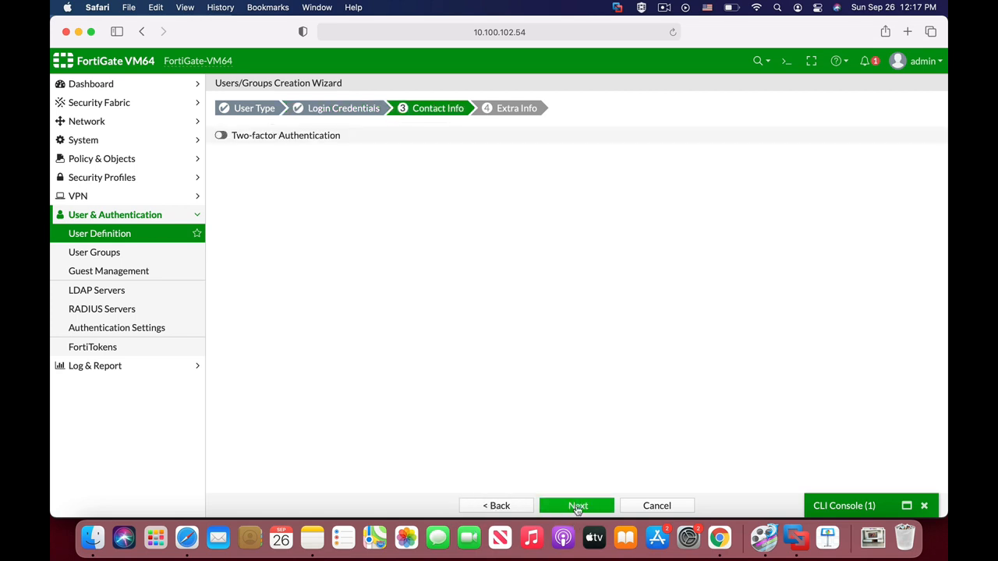
pyautogui.click(577, 505)
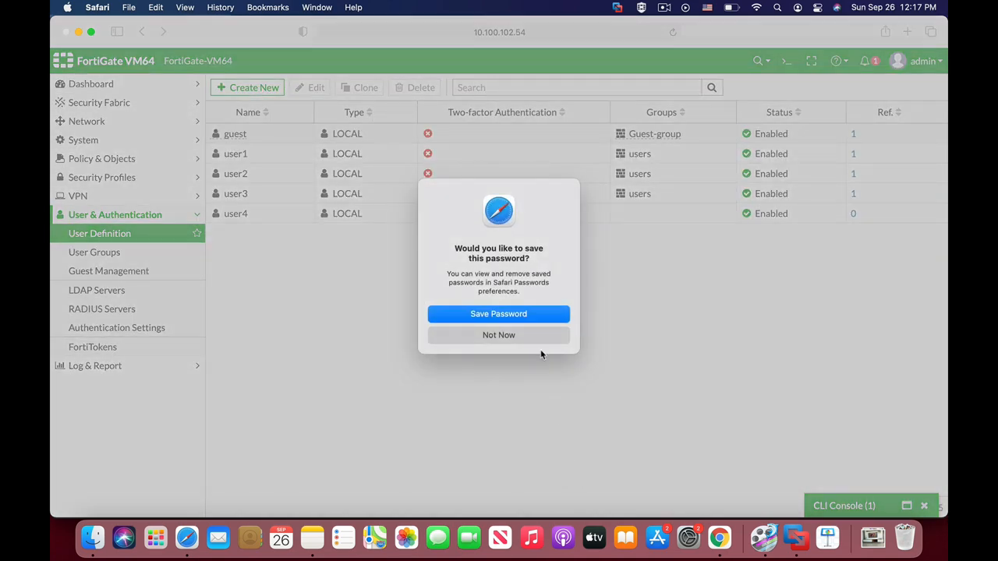
pyautogui.click(500, 334)
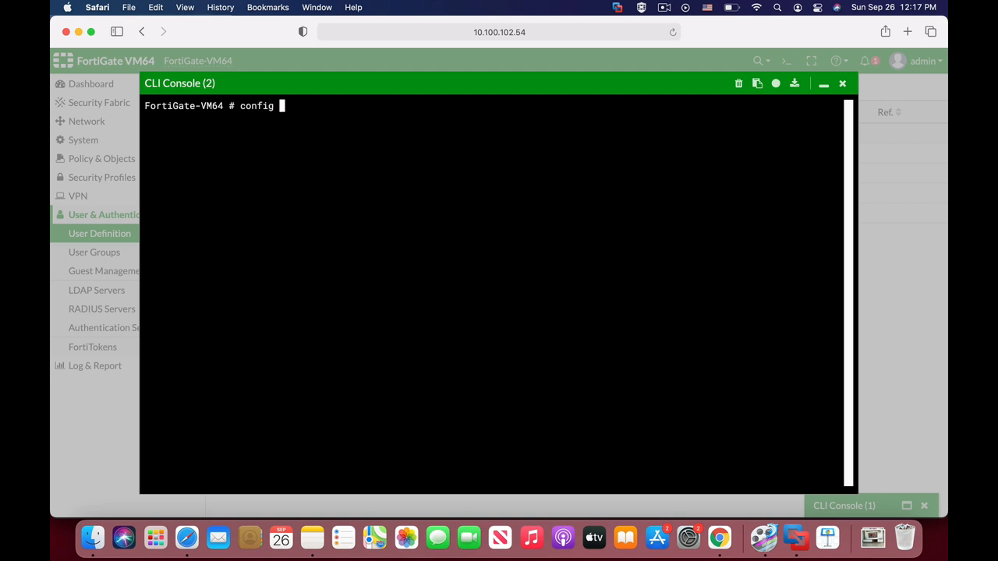
# - Edit the users group via config user group and discard a started set member command
pyautogui.write('user group')
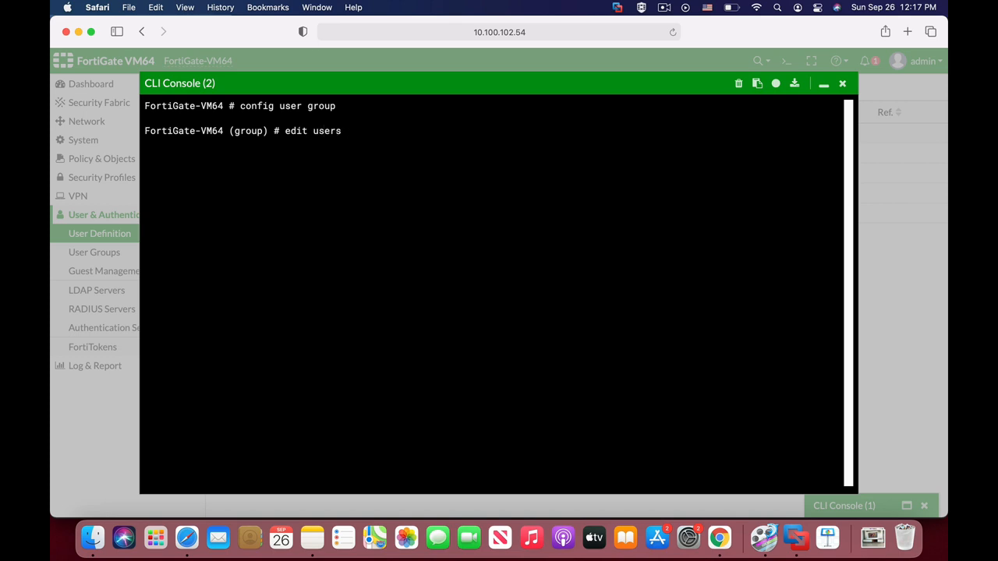
pyautogui.press('enter')
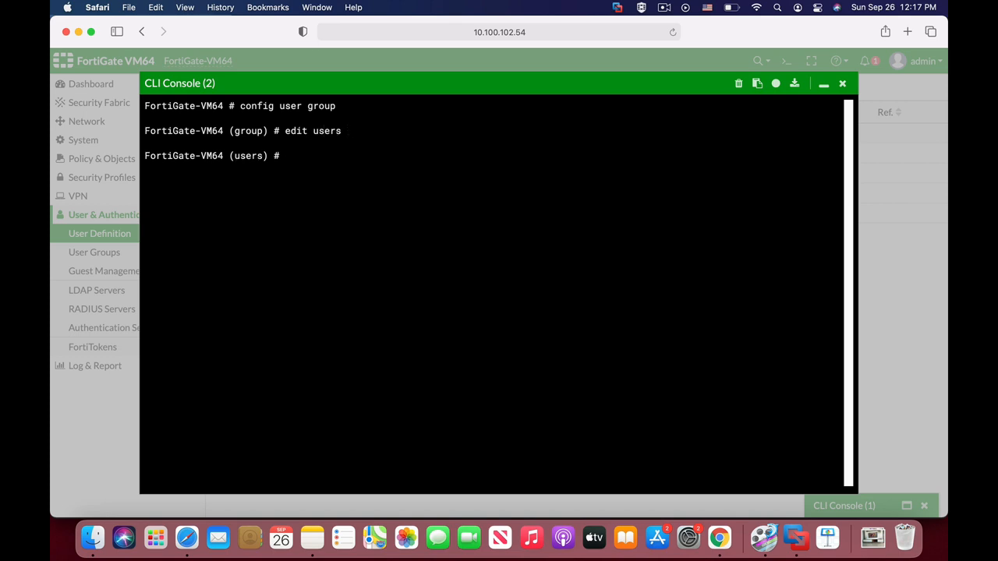
pyautogui.write('set member')
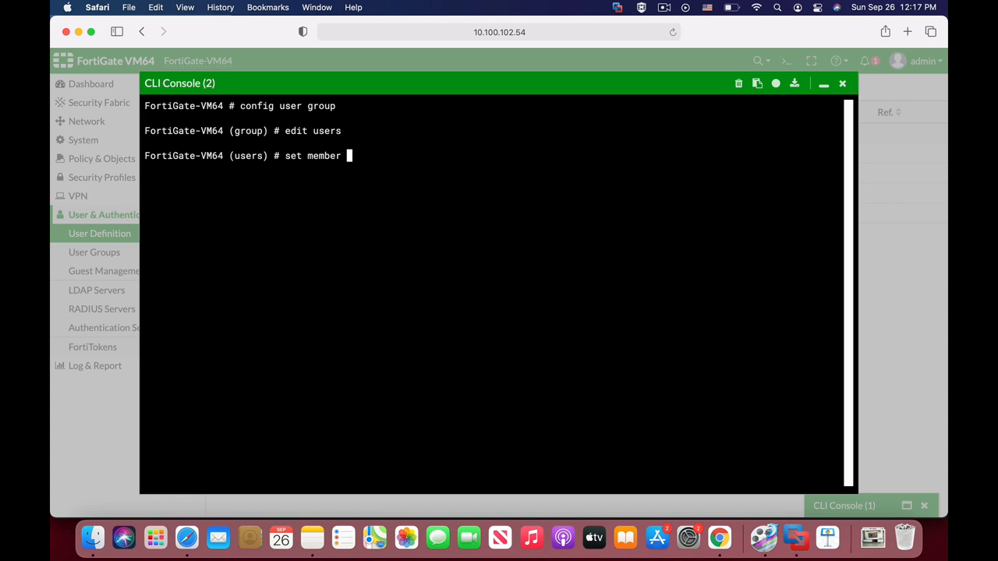
pyautogui.press('Backspace')
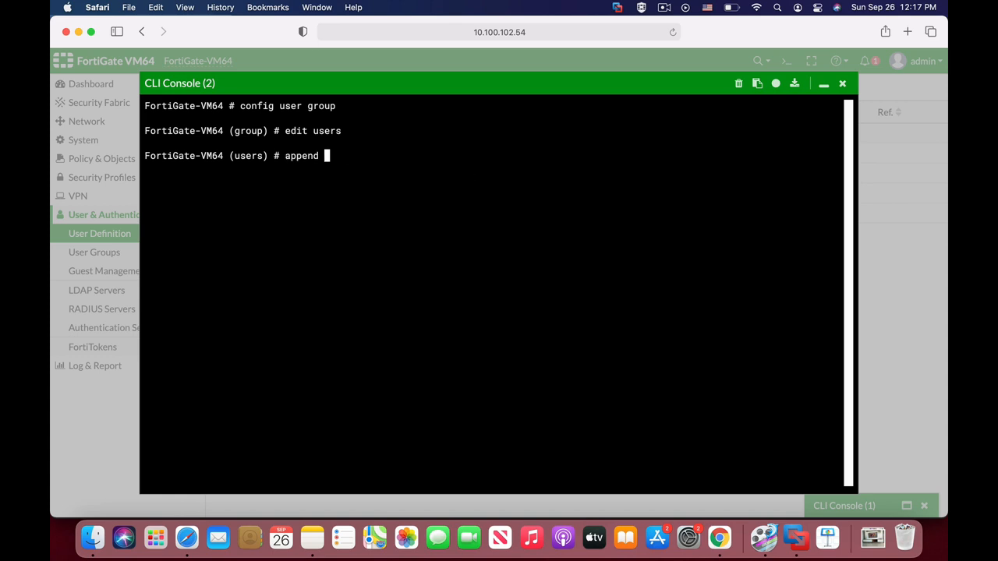
# - Append member user4 to the group, commit with end, and begin a show user command
pyautogui.write('member')
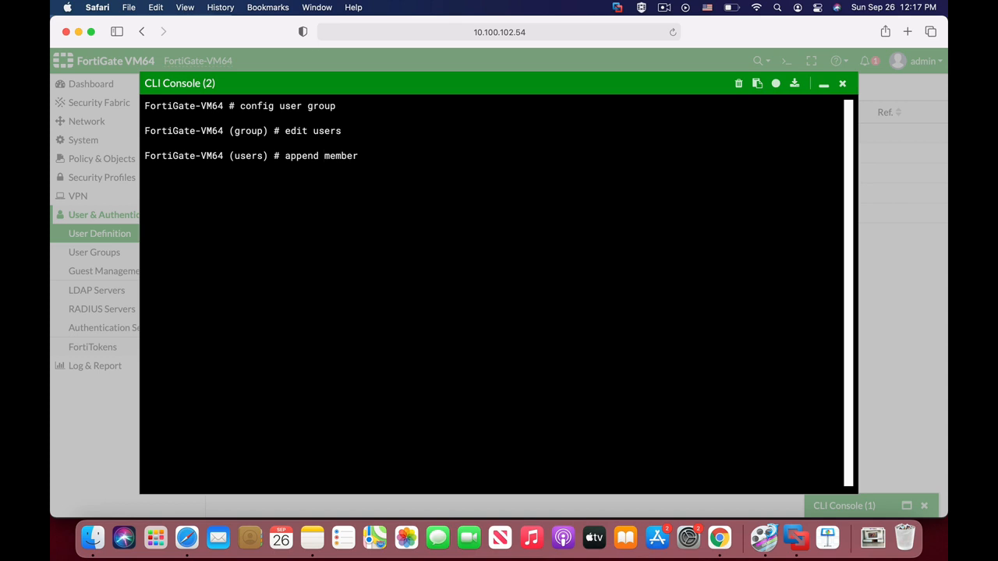
pyautogui.write('user1')
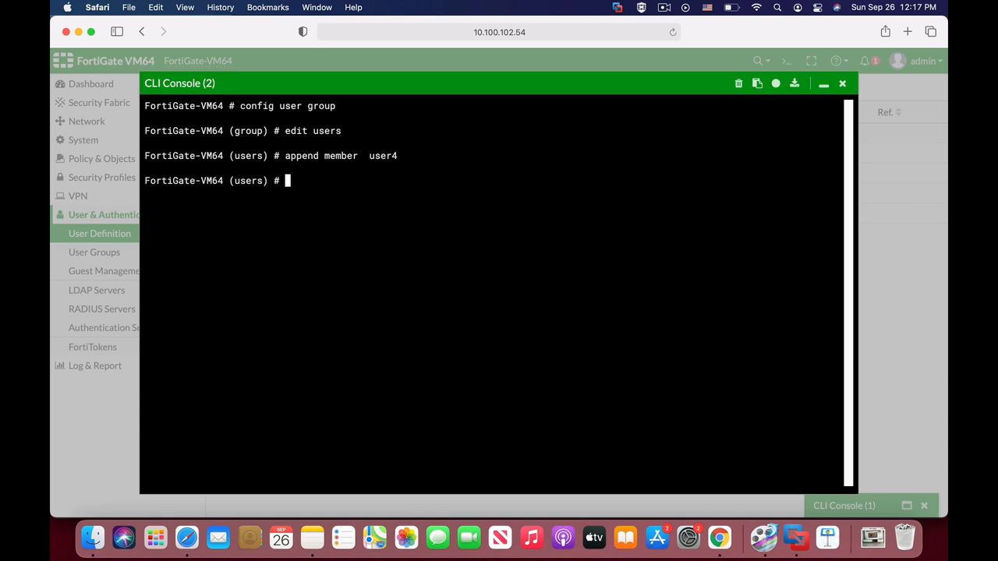
pyautogui.write('end')
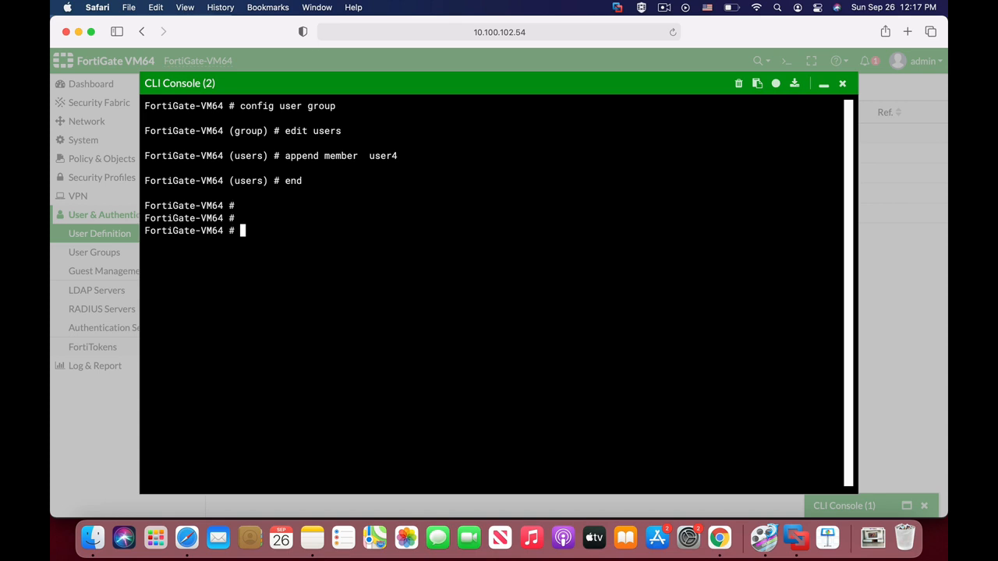
pyautogui.write('show user group')
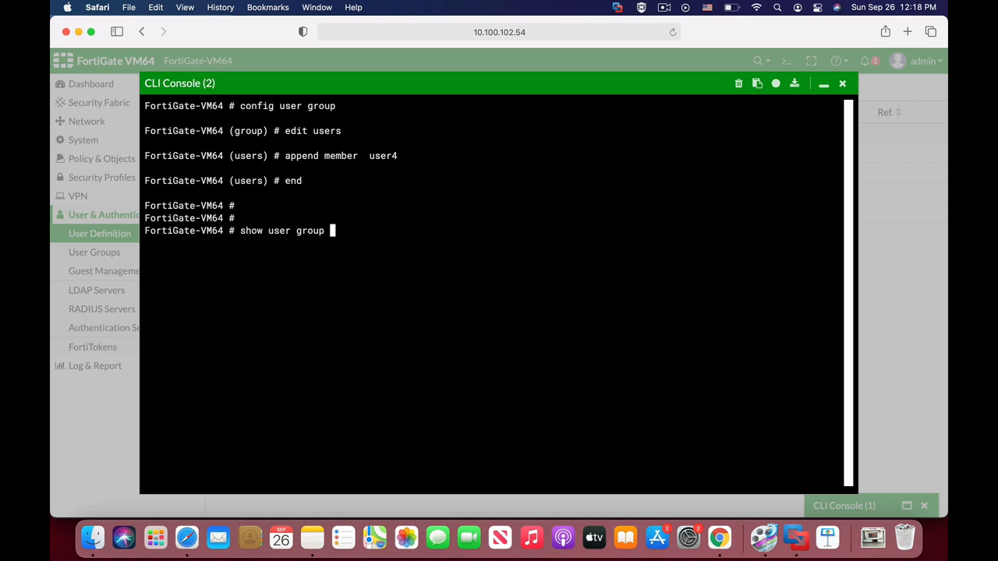
# - Run show user group users to confirm members user1 through user4
pyautogui.write('users')
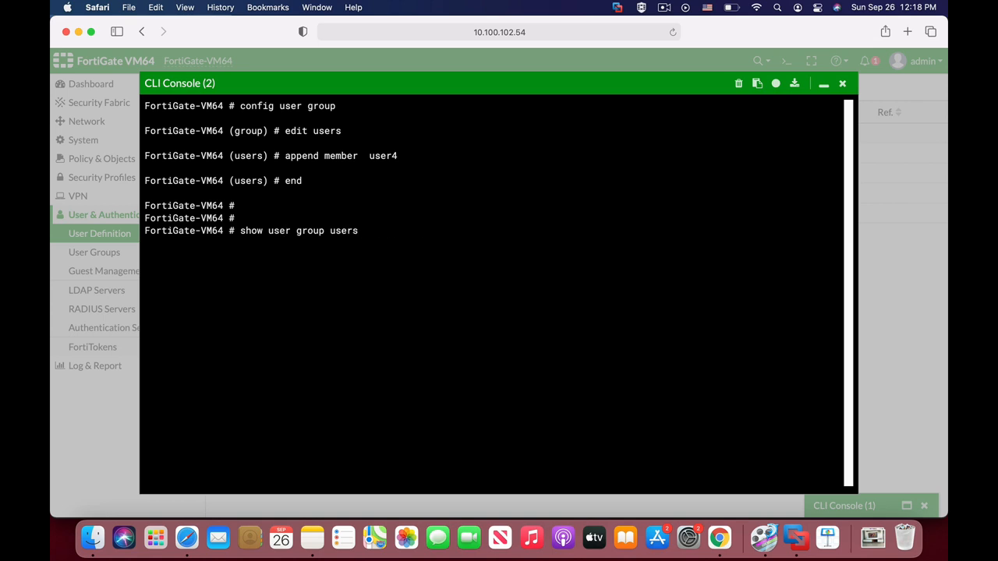
pyautogui.press('enter')
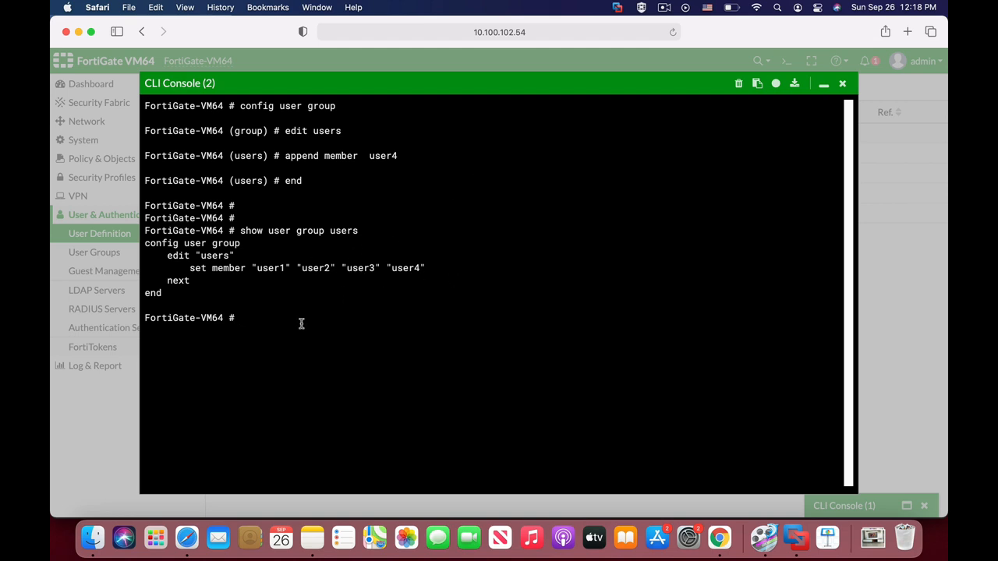
pyautogui.moveTo(301, 318)
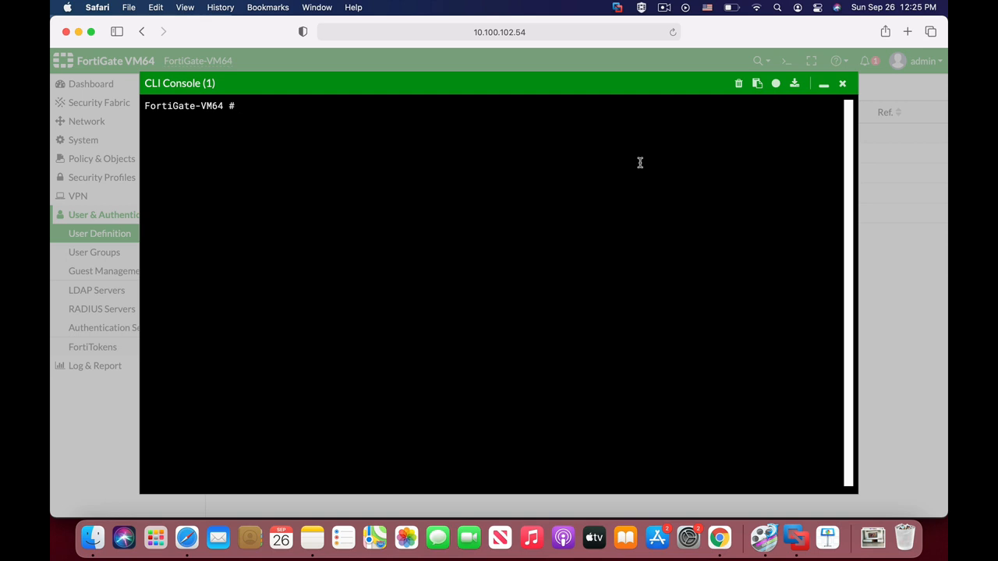
# - In a new CLI session, run config user group and edit users, starting a set line
pyautogui.write('config user')
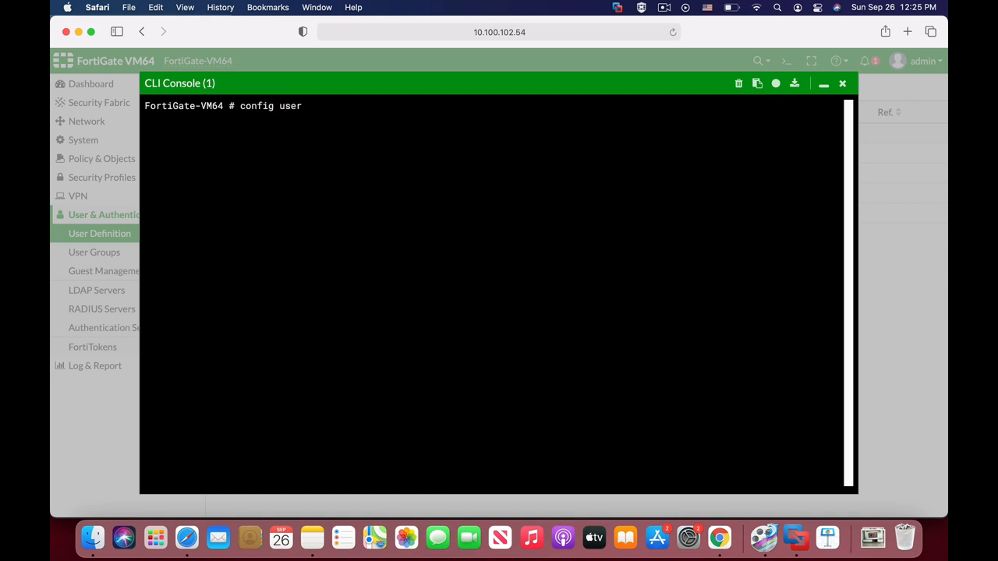
pyautogui.write('group')
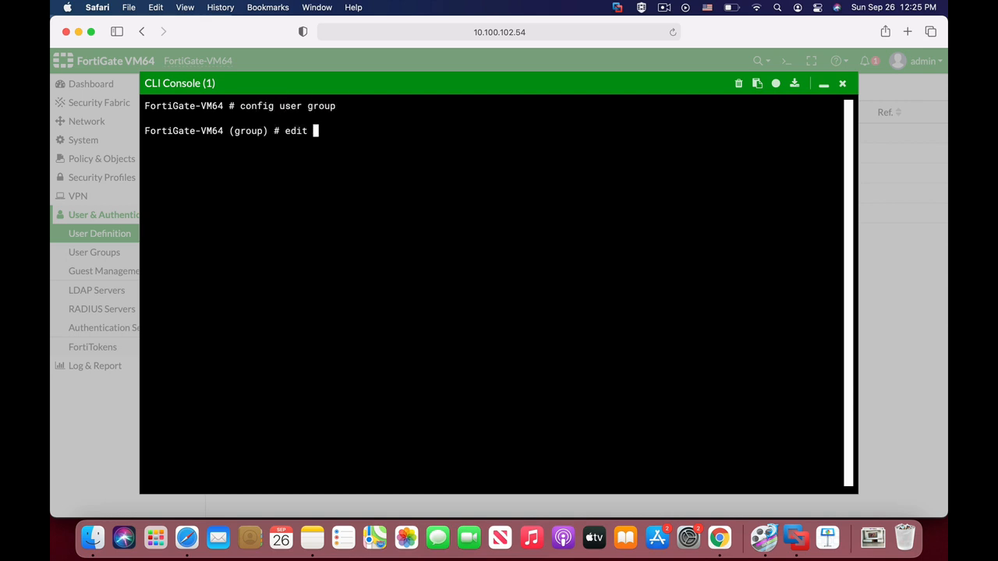
pyautogui.write('users')
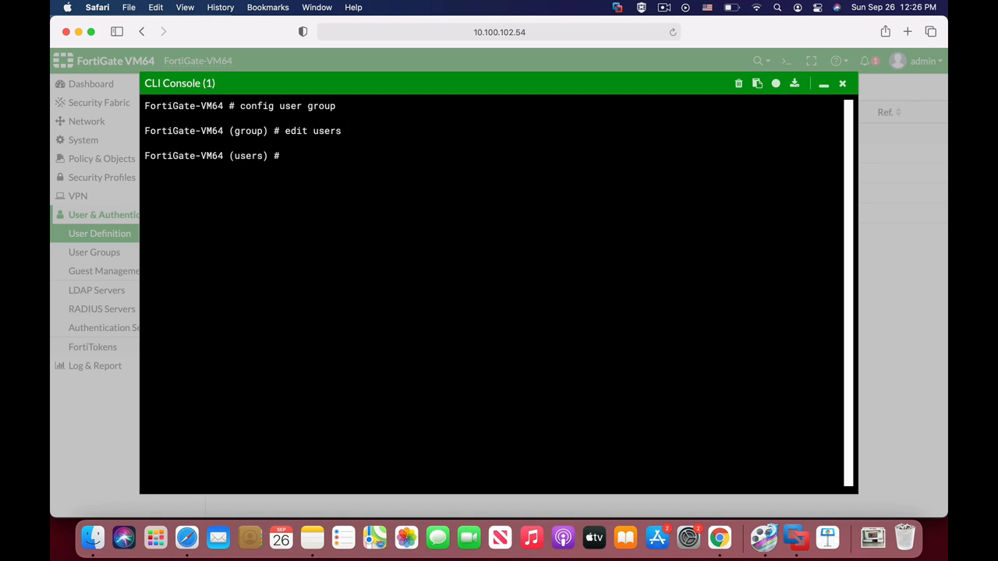
pyautogui.write('set group-type')
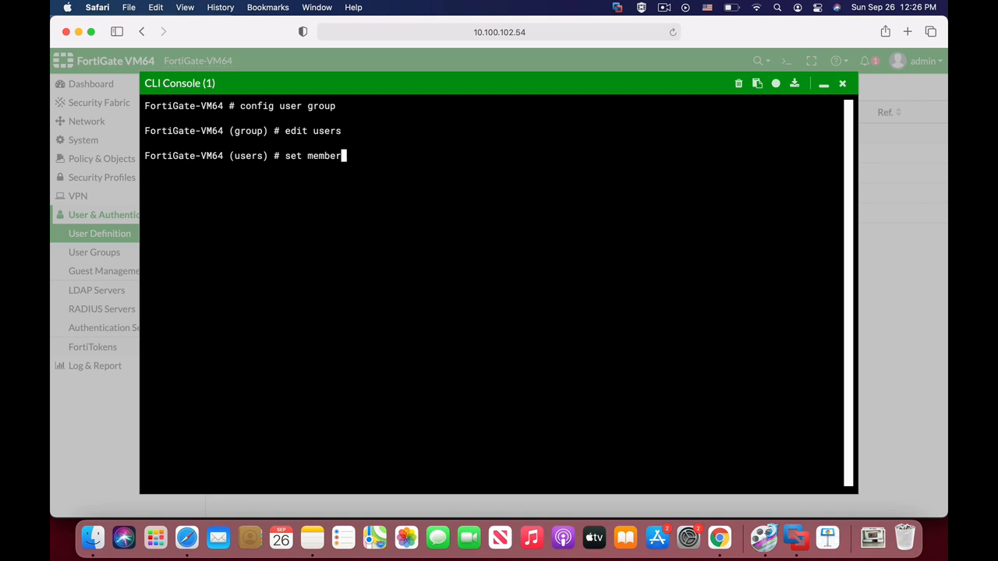
# - Erase the set line and enter unset member to remove the group's members
pyautogui.press('backspace')
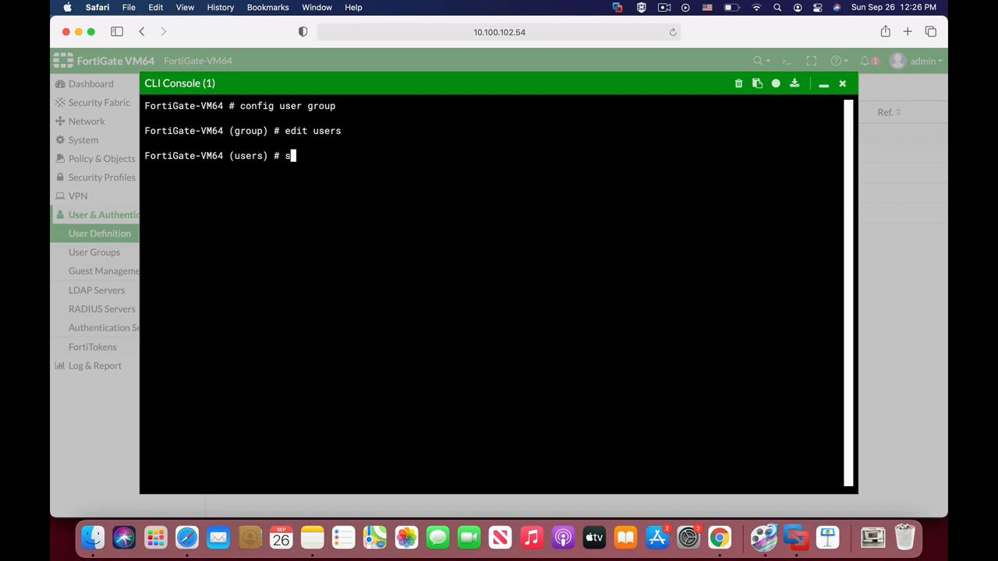
pyautogui.write('nset')
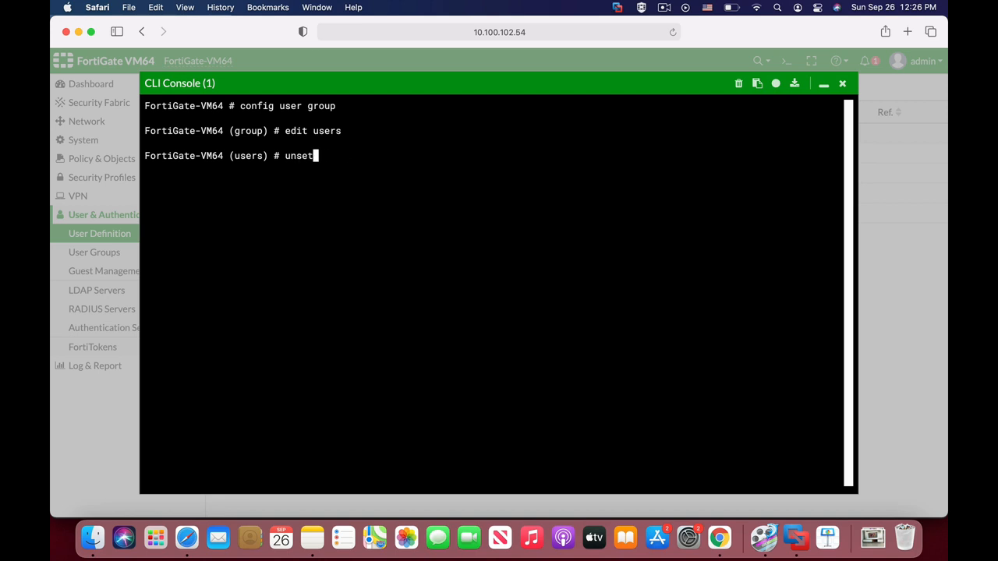
pyautogui.write('member')
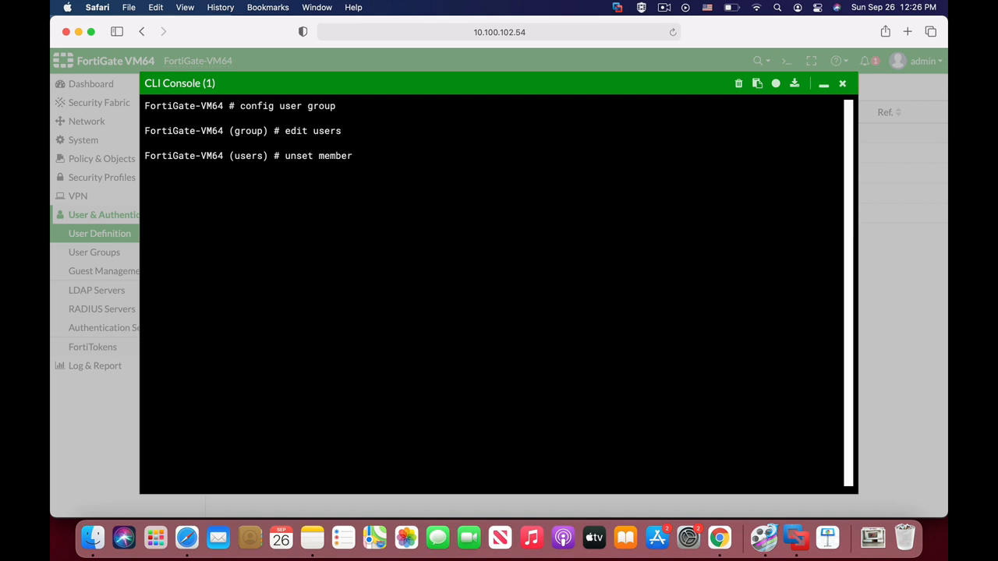